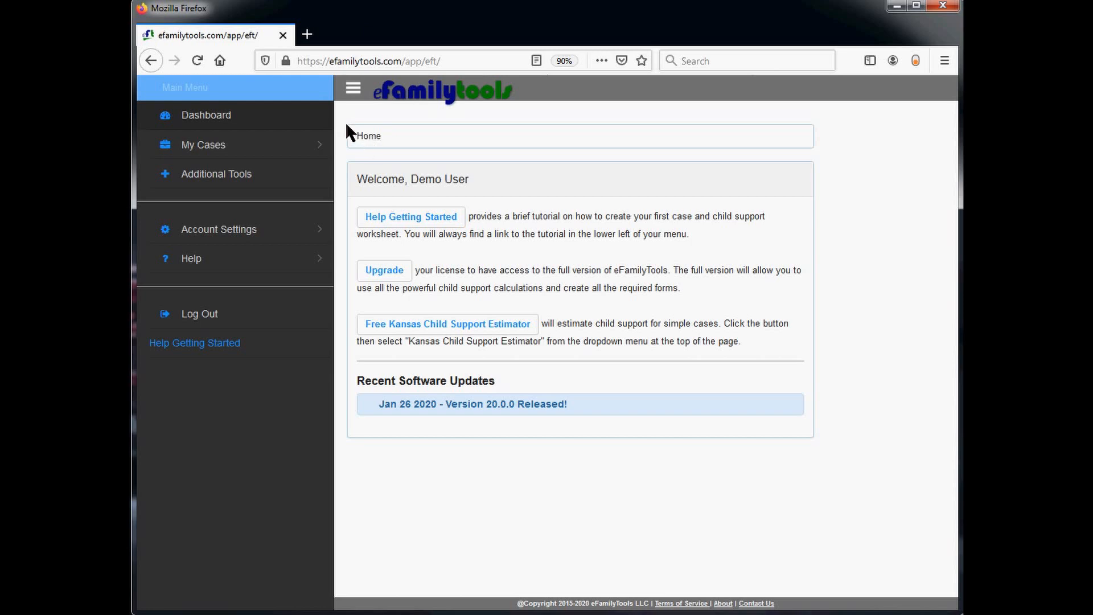
mouse_move(212, 117)
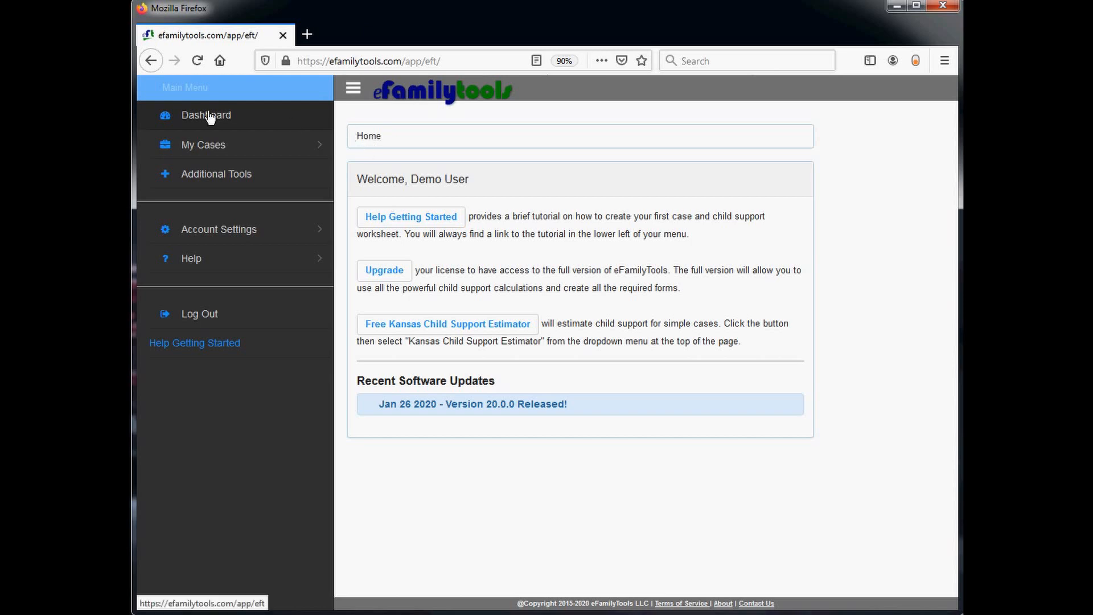
mouse_move(212, 148)
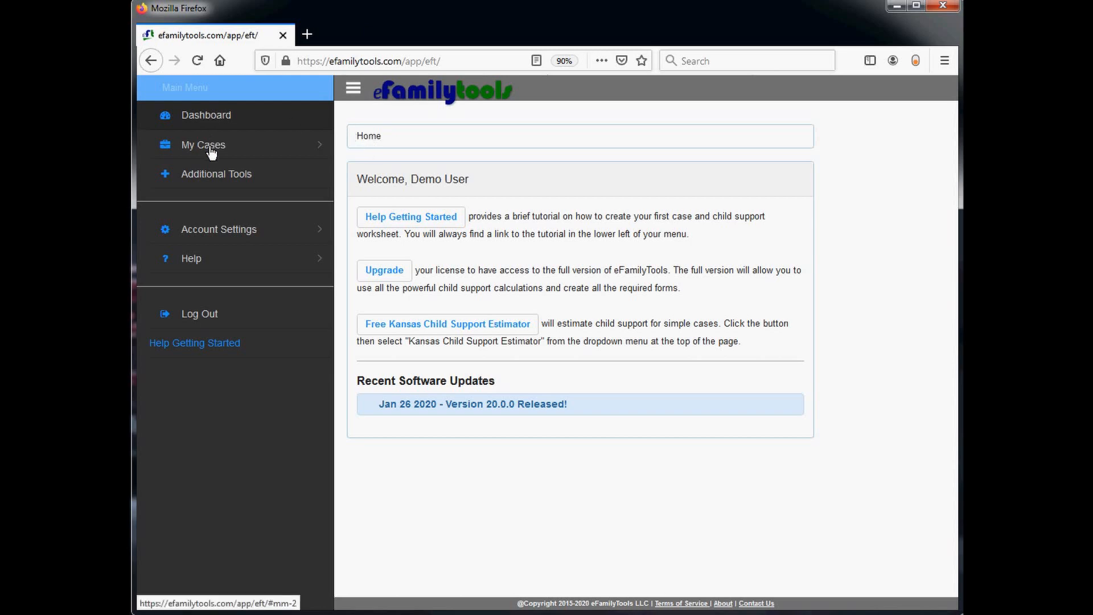
Step: Expand My Cases in the side menu and choose Case List
left_click(203, 145)
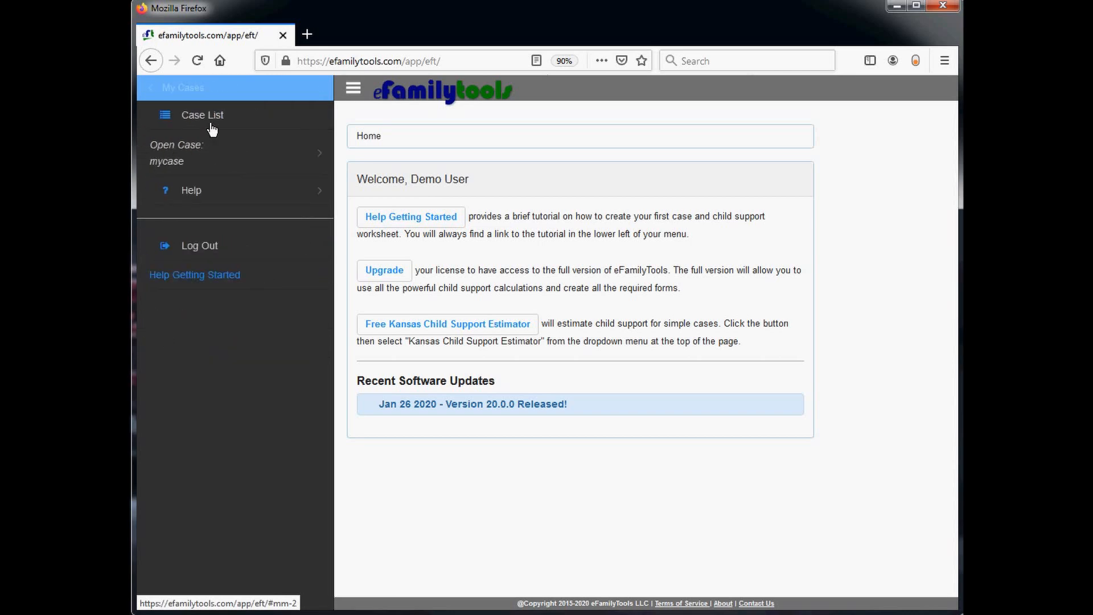
left_click(203, 115)
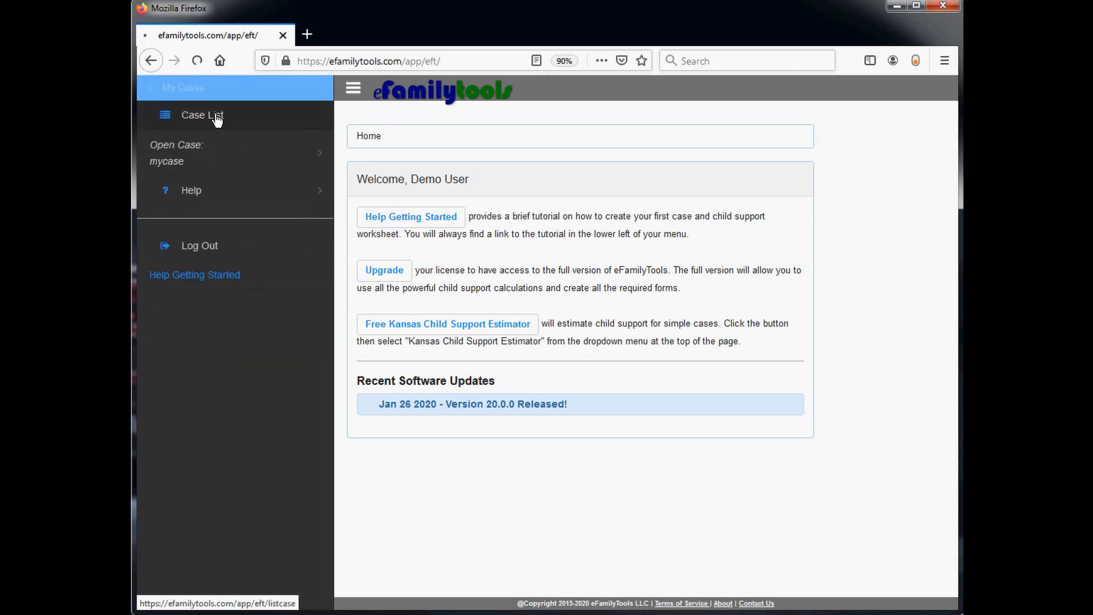
Step: Load the Case List page showing the single saved case mycase
left_click(202, 115)
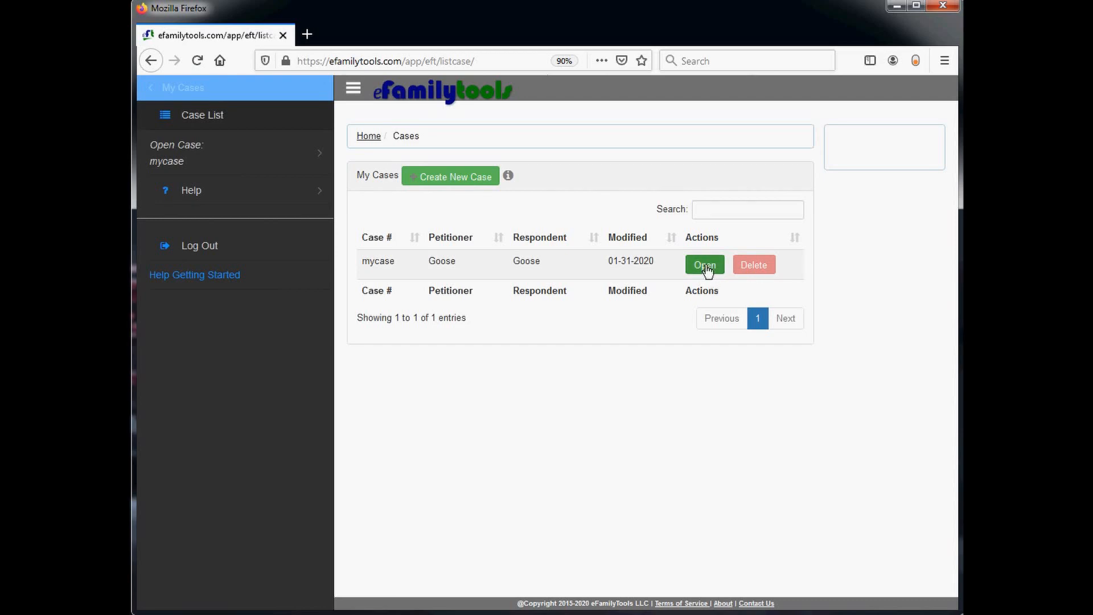
mouse_move(715, 272)
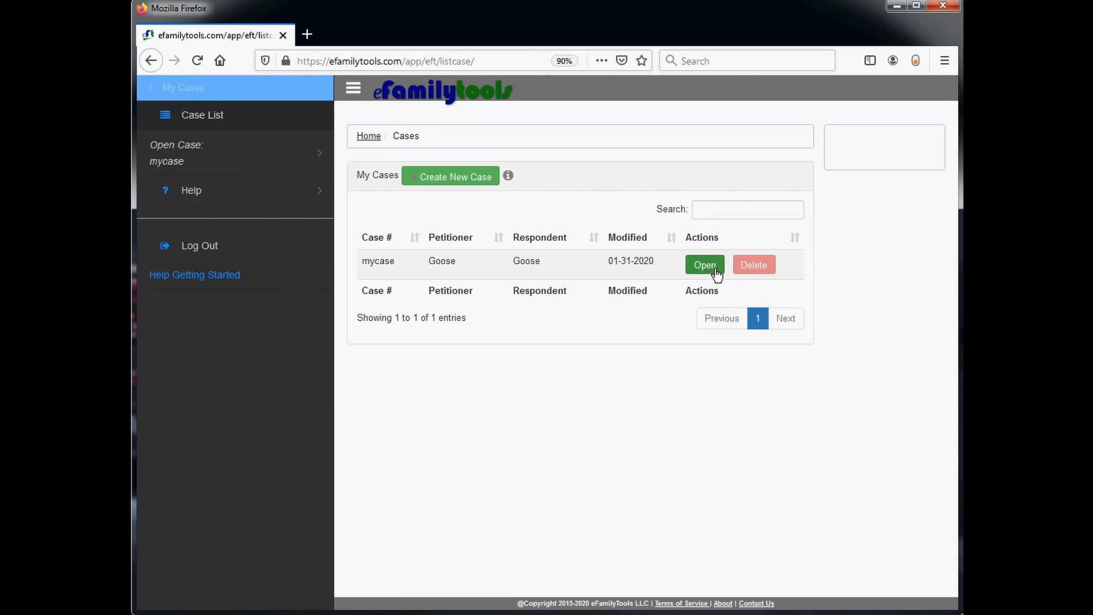
Step: Open mycase and review Parent A, Parent B, Children and the empty Preparer Info sections
left_click(703, 265)
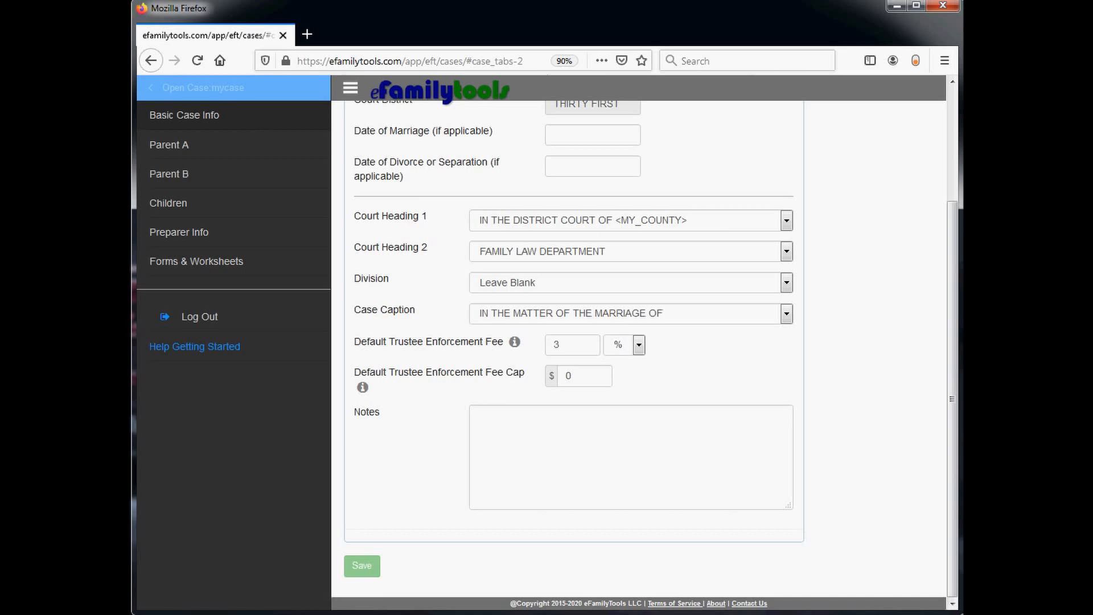
mouse_move(367, 175)
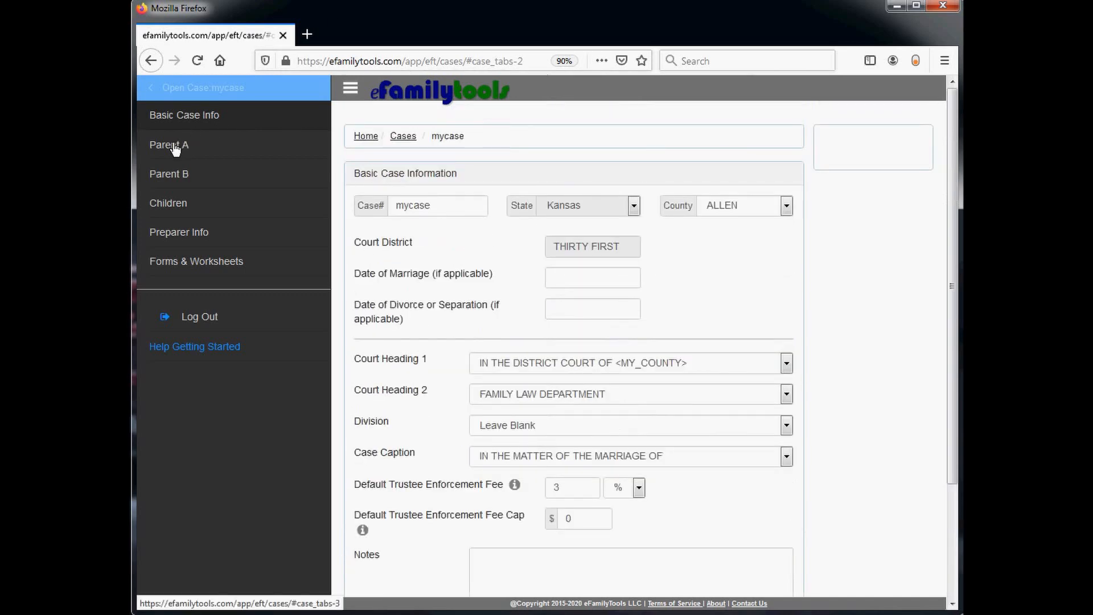
left_click(169, 145)
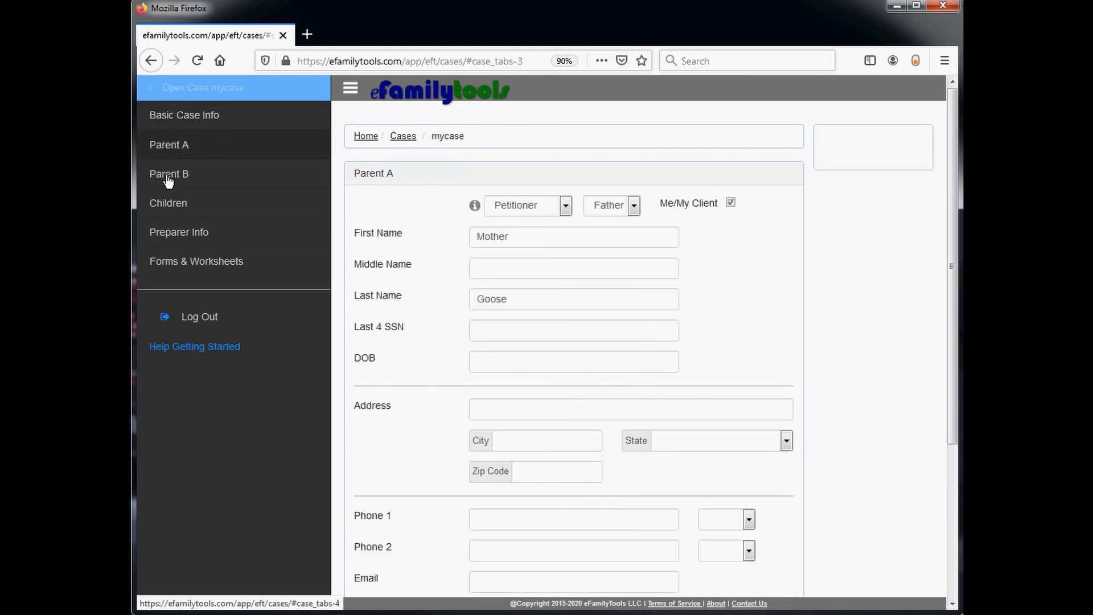
left_click(169, 173)
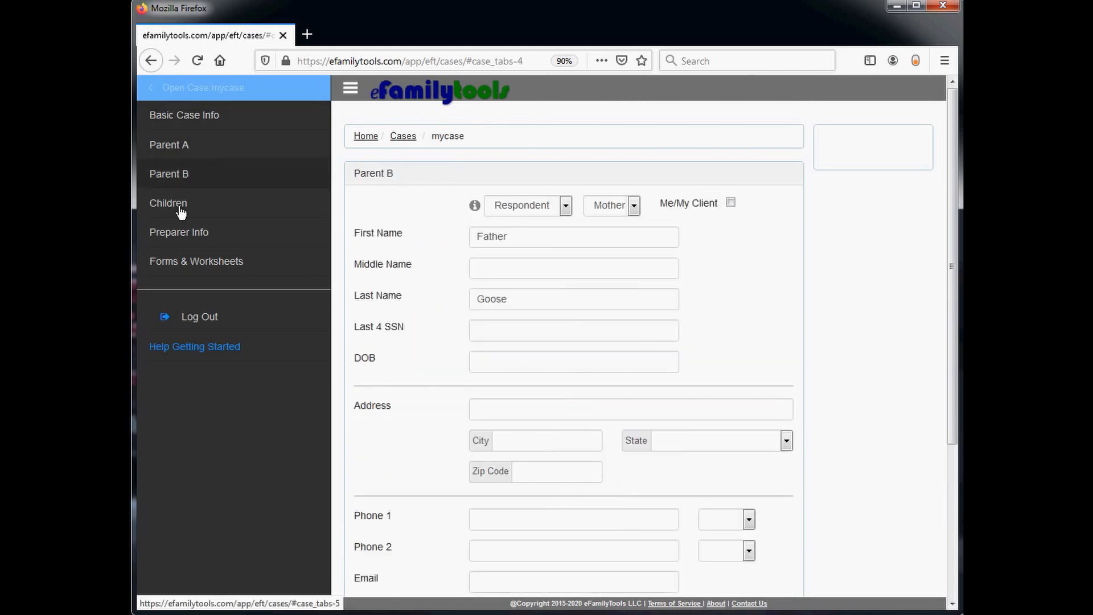
left_click(169, 202)
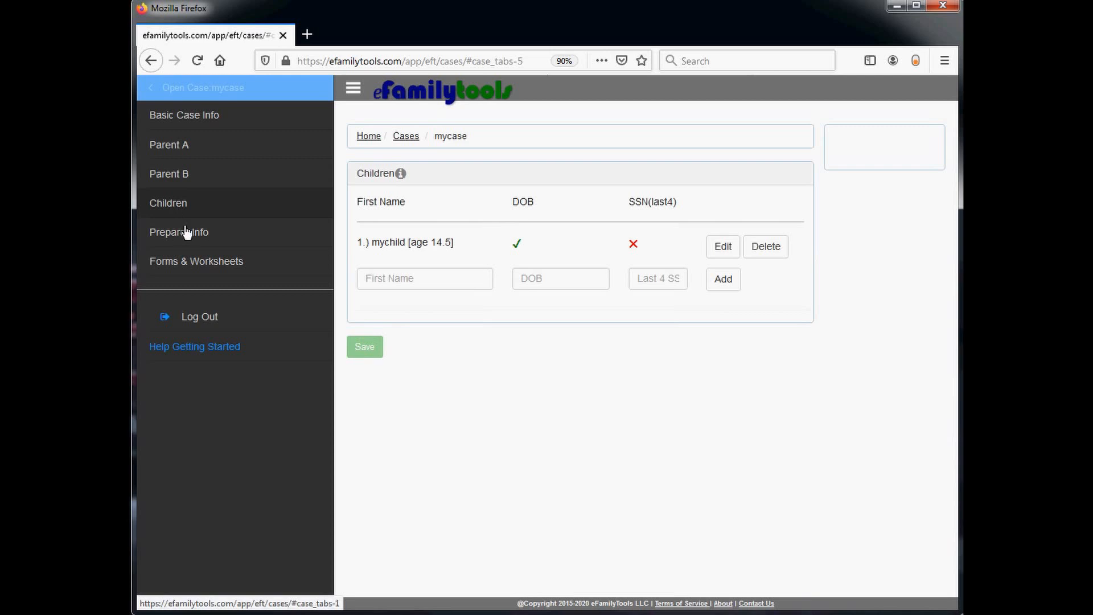
left_click(178, 232)
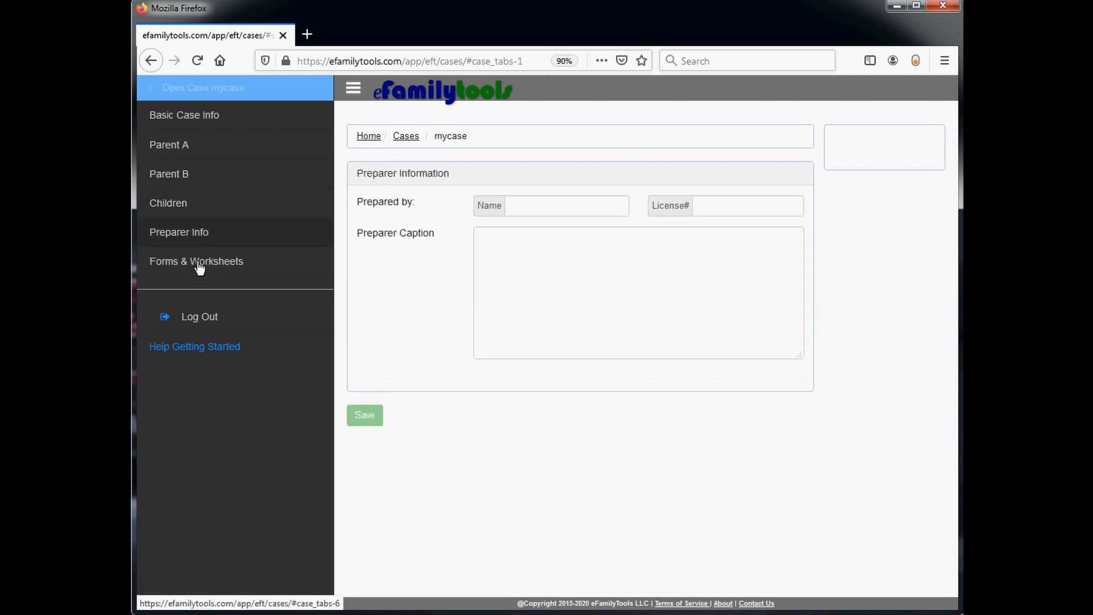
Step: Show Forms & Worksheets for mycase, listing my_cs_worksheet modified 01-08-2019
left_click(196, 261)
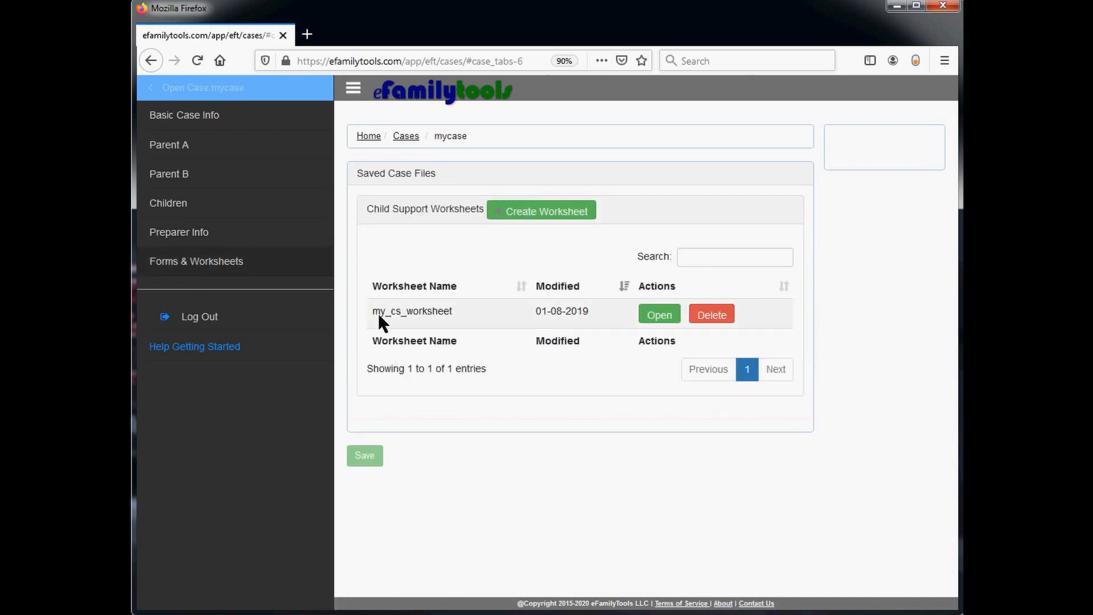
mouse_move(523, 322)
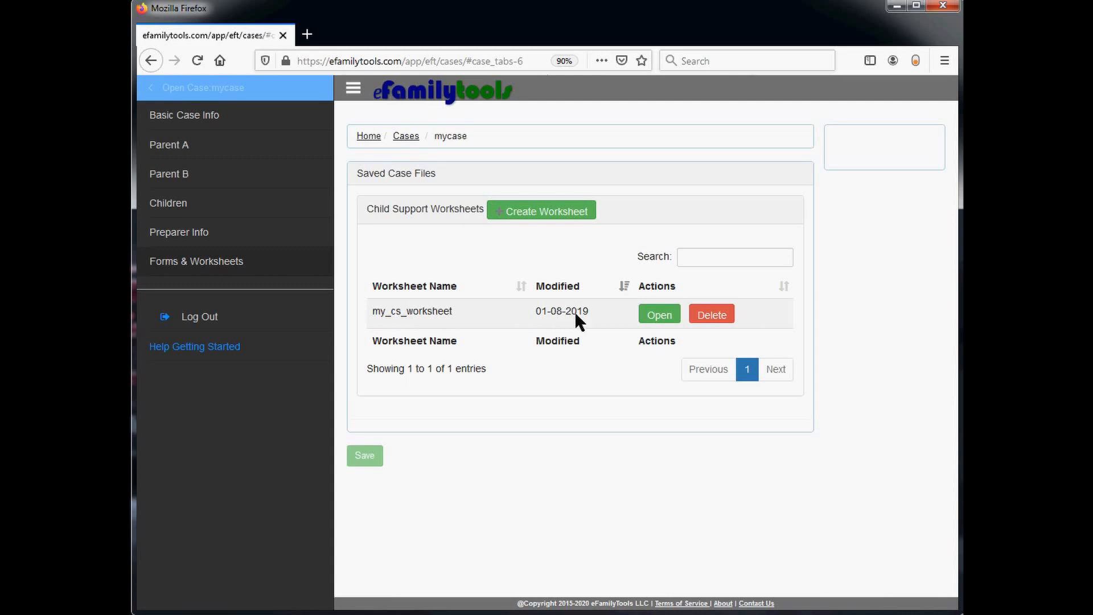
mouse_move(624, 322)
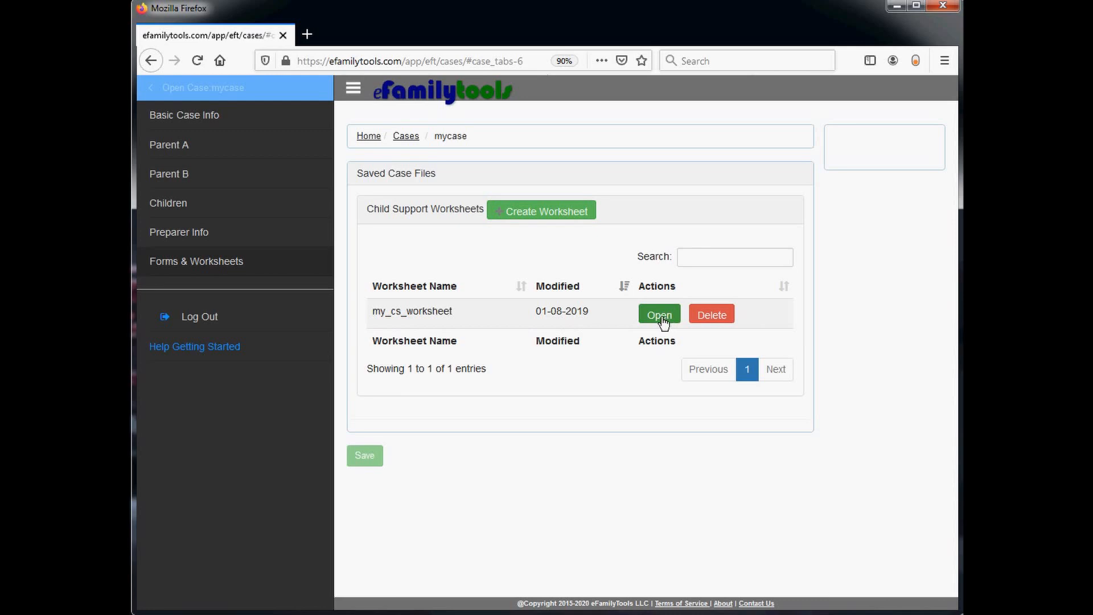
Step: Open my_cs_worksheet and review its out-of-date notice (19.0.0 vs 20.0.0) and $440 summary
left_click(658, 314)
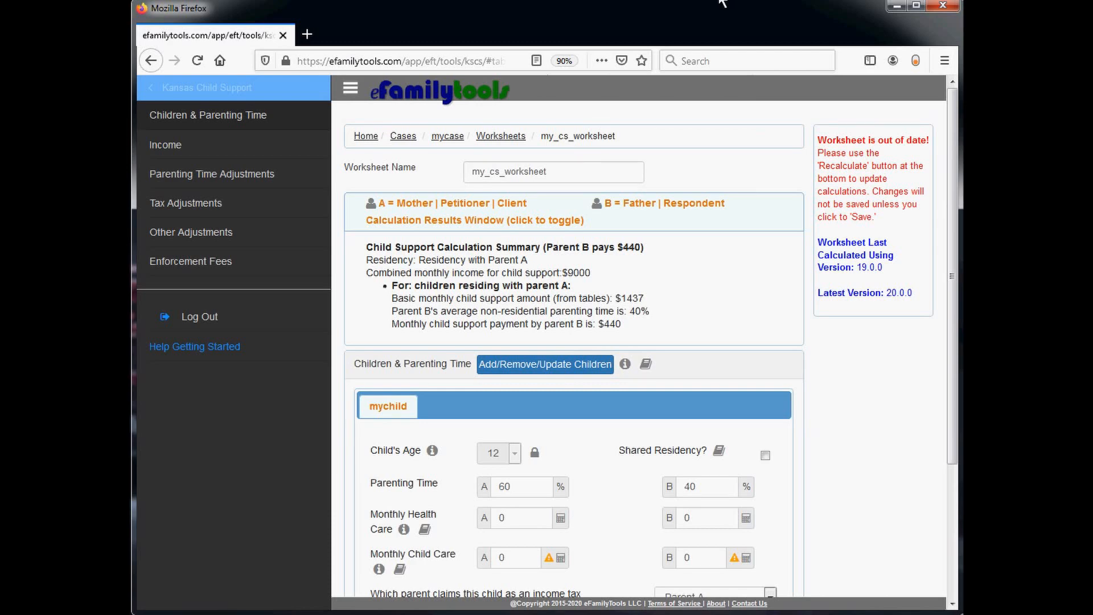
mouse_move(757, 27)
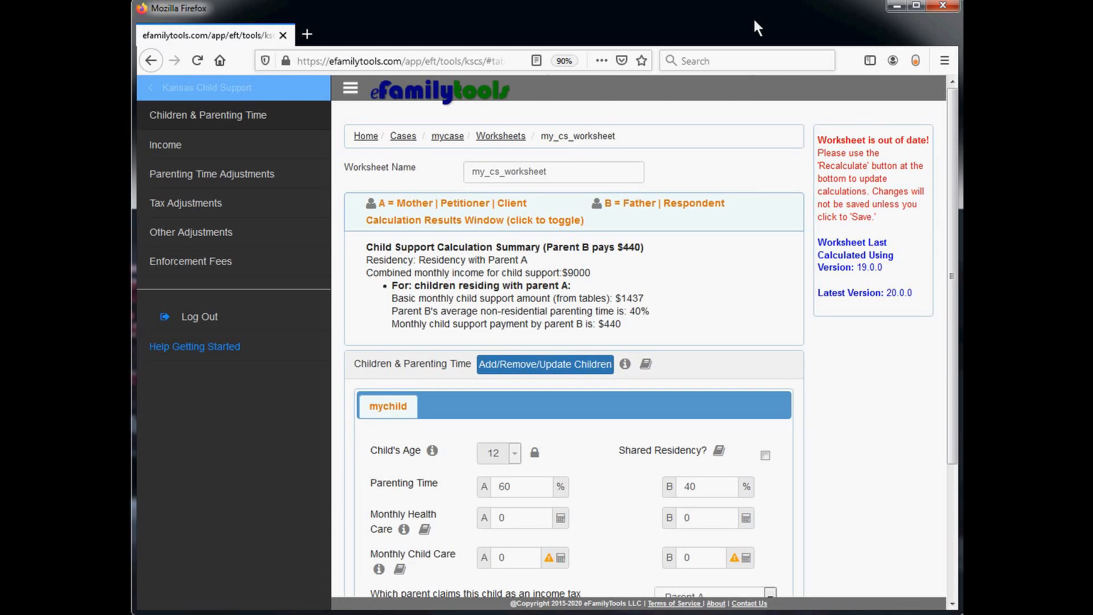
mouse_move(846, 151)
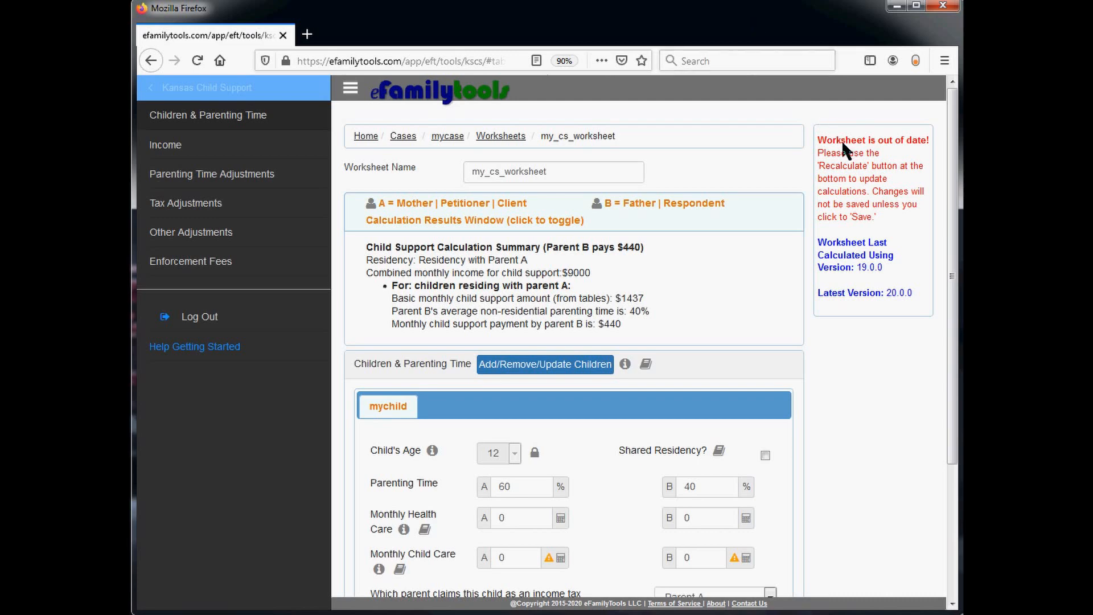
mouse_move(877, 155)
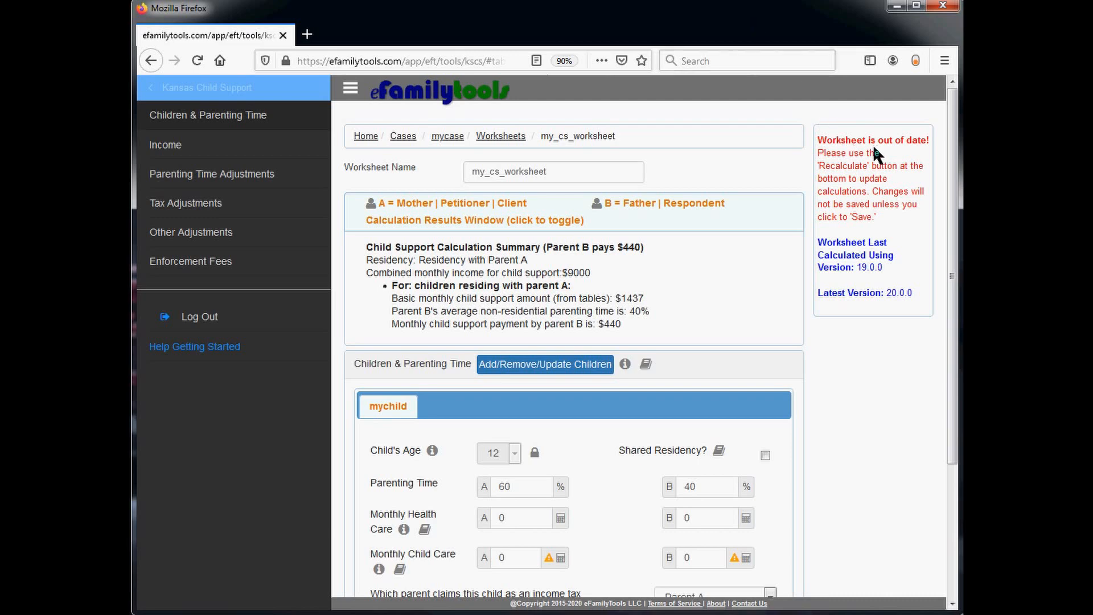
mouse_move(899, 242)
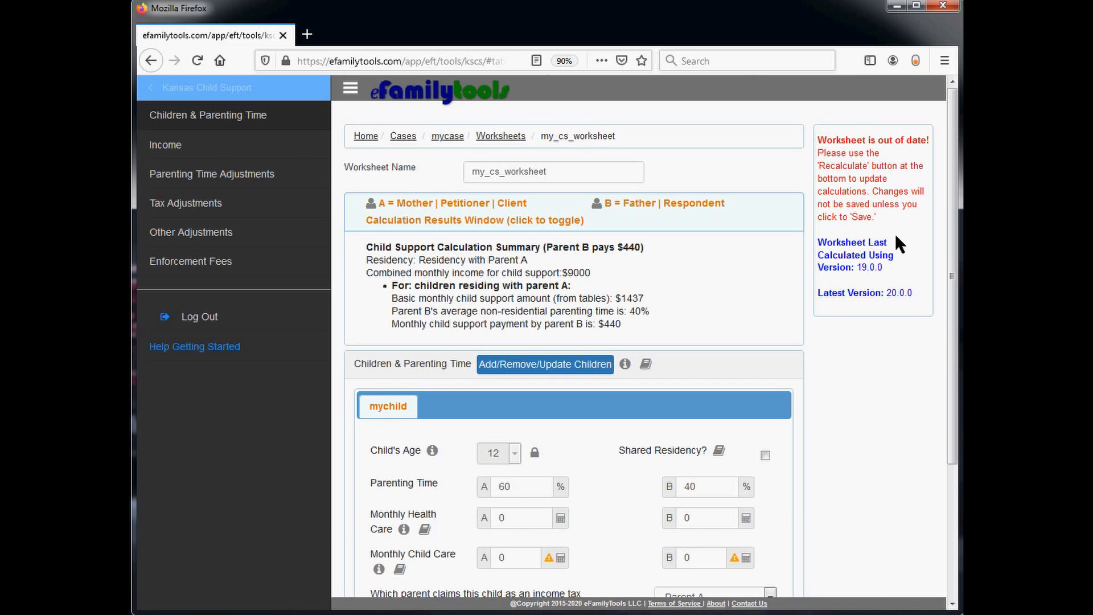
mouse_move(902, 258)
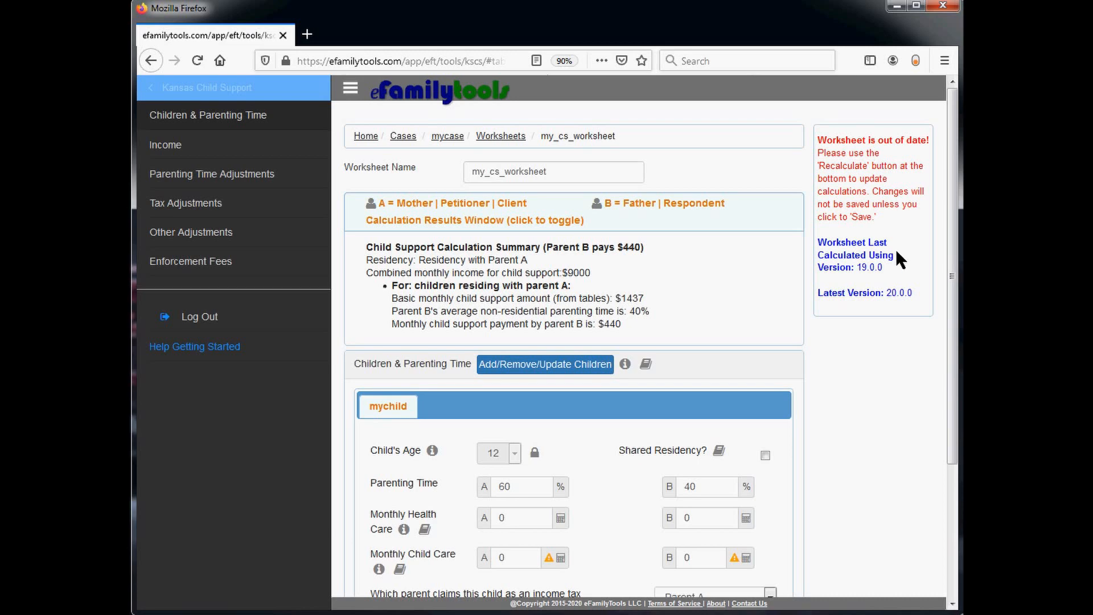
mouse_move(822, 262)
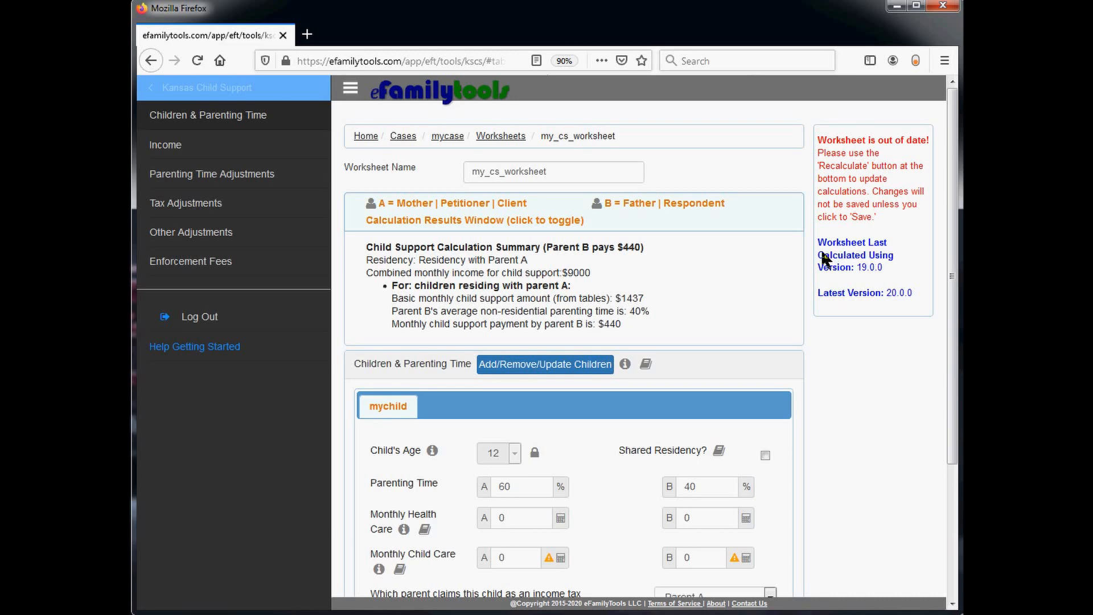
mouse_move(817, 266)
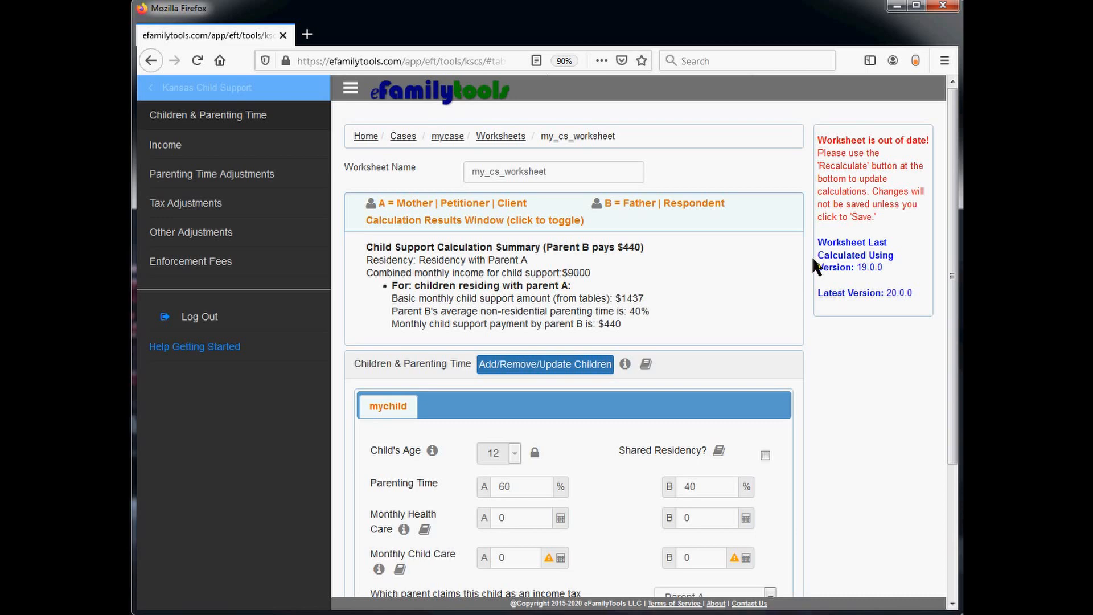
mouse_move(815, 267)
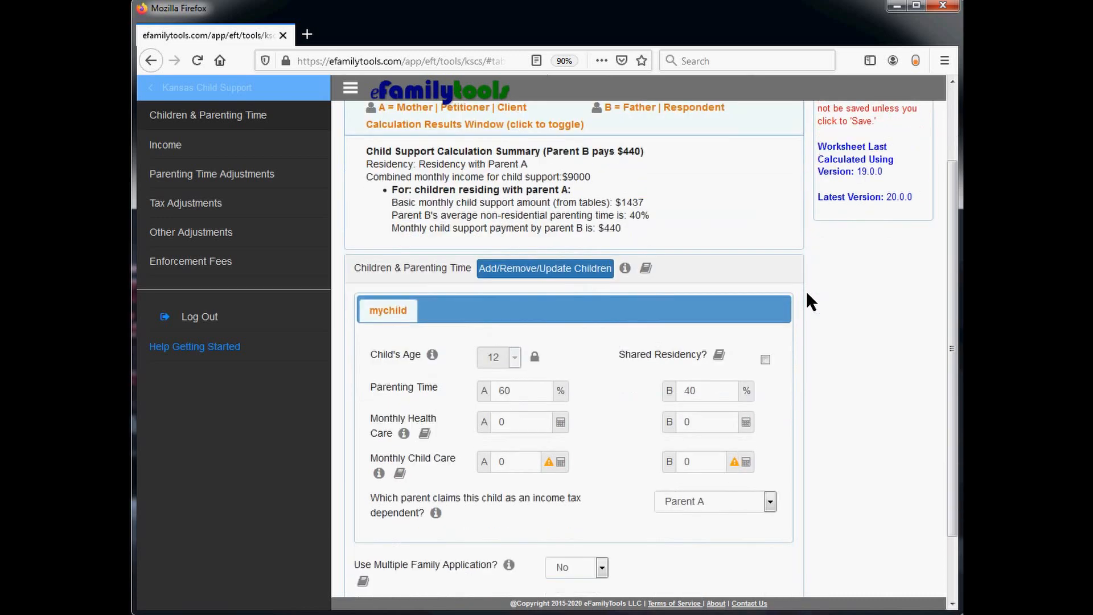
scroll("down", 3)
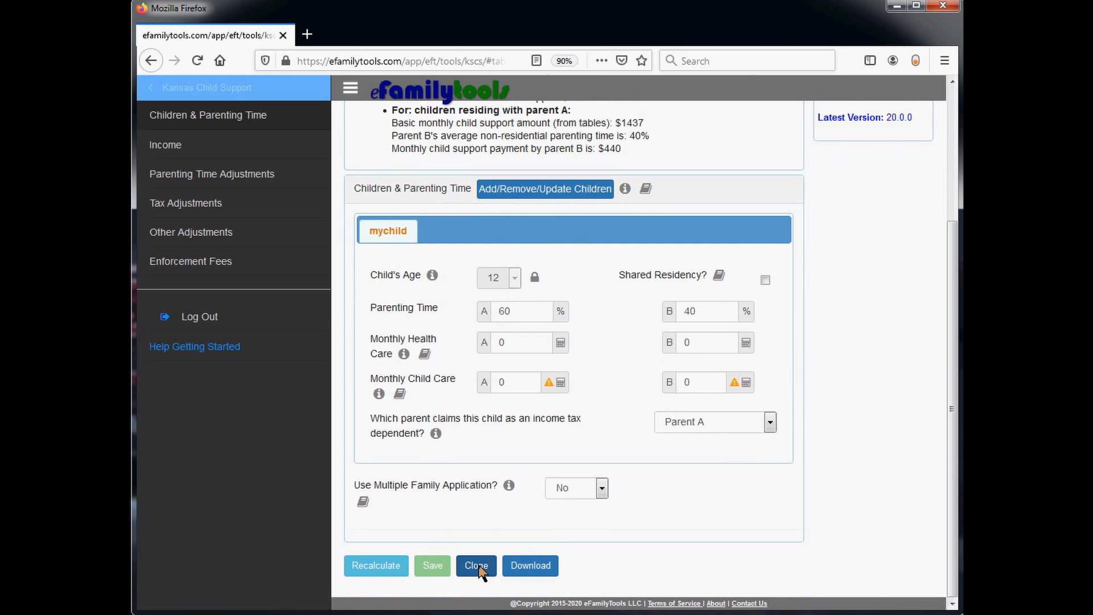
Step: Clone the worksheet as '2020 worksheet' and go to the new copy
left_click(476, 566)
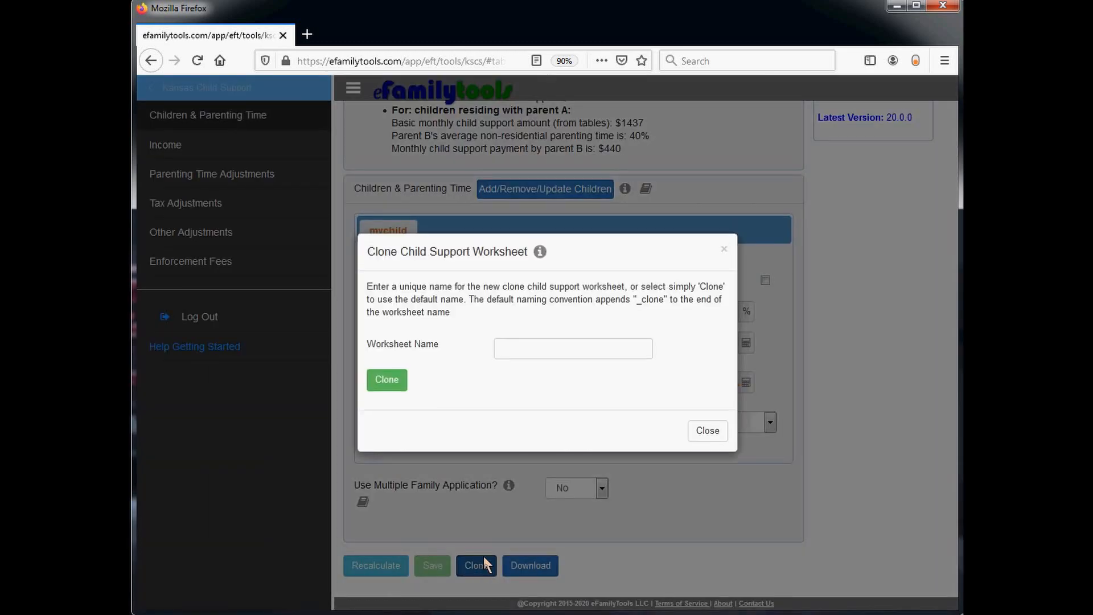
mouse_move(555, 352)
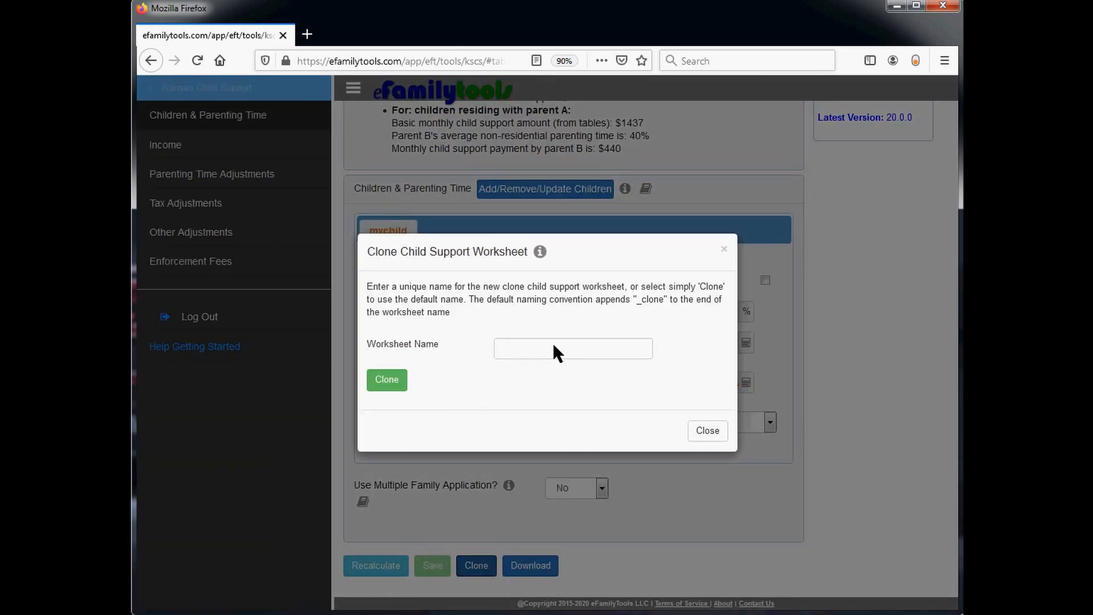
left_click(573, 348)
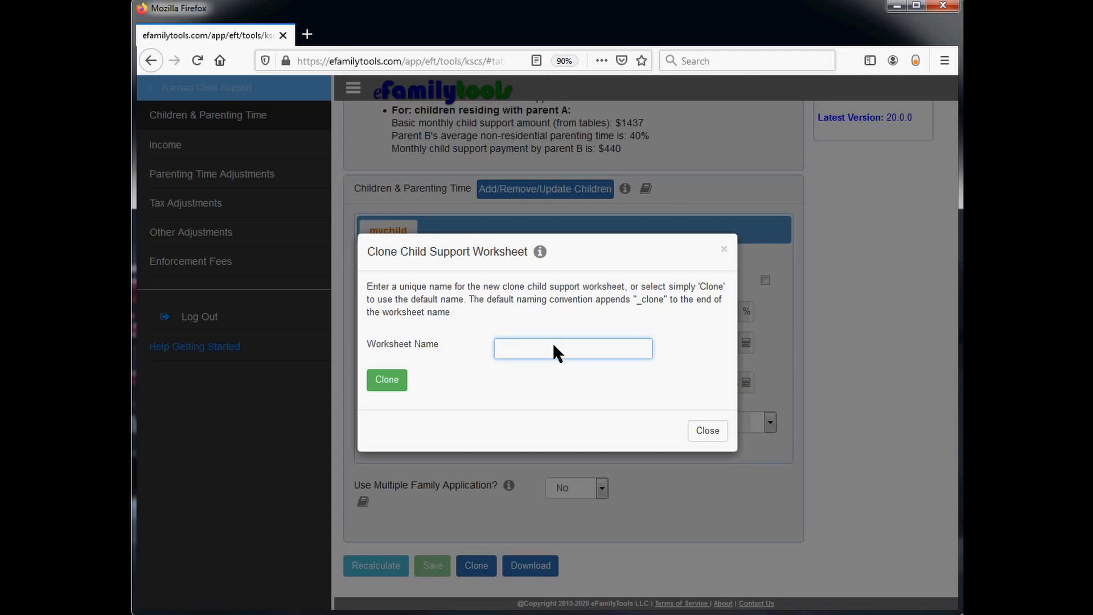
type("2020")
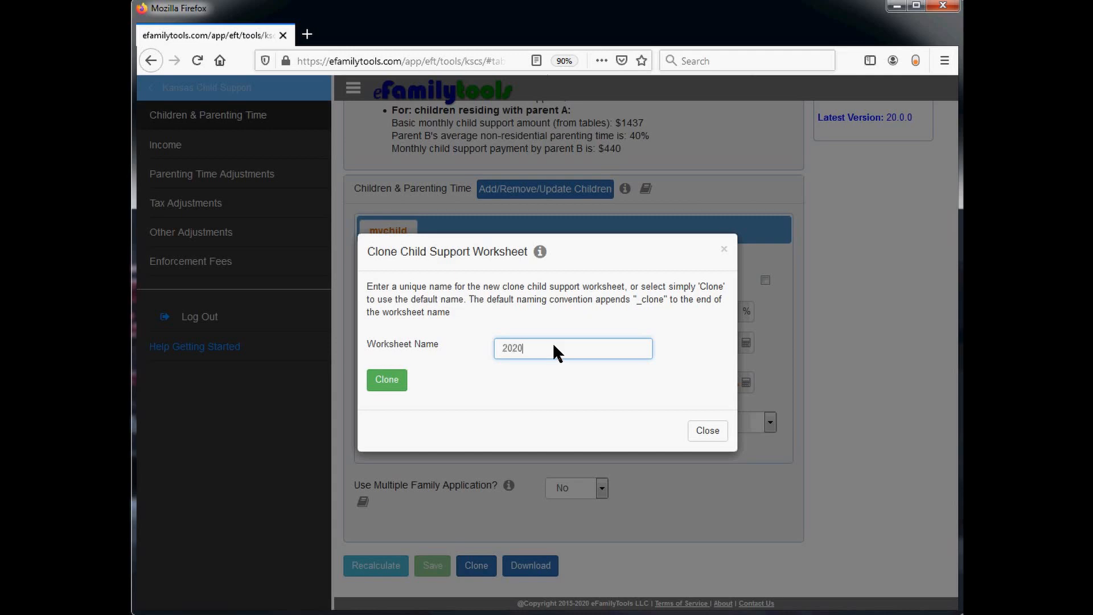
type("worksheet")
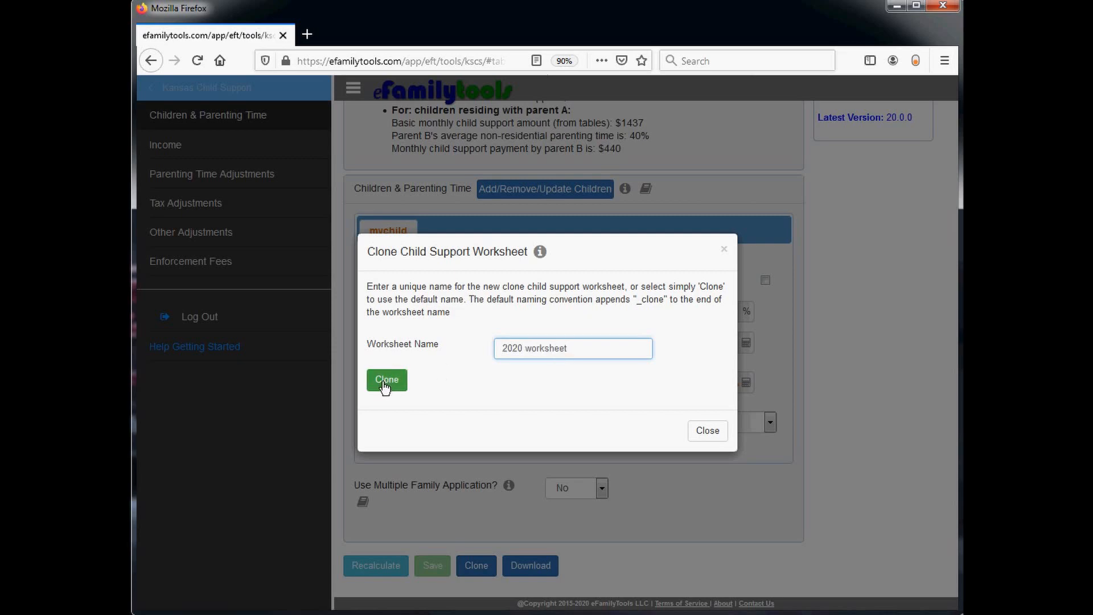
left_click(386, 379)
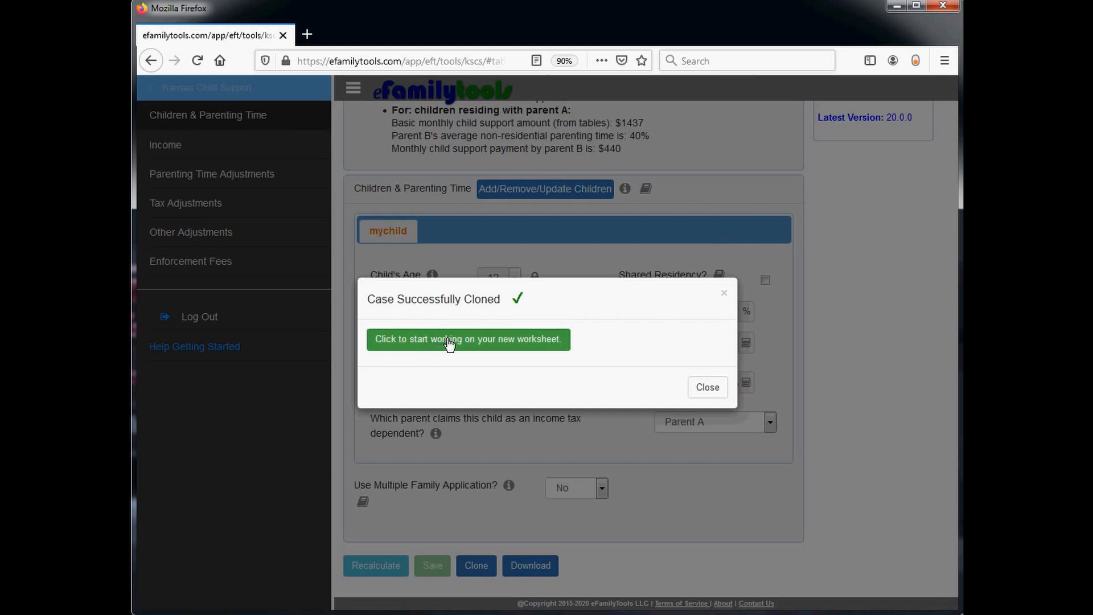
left_click(468, 339)
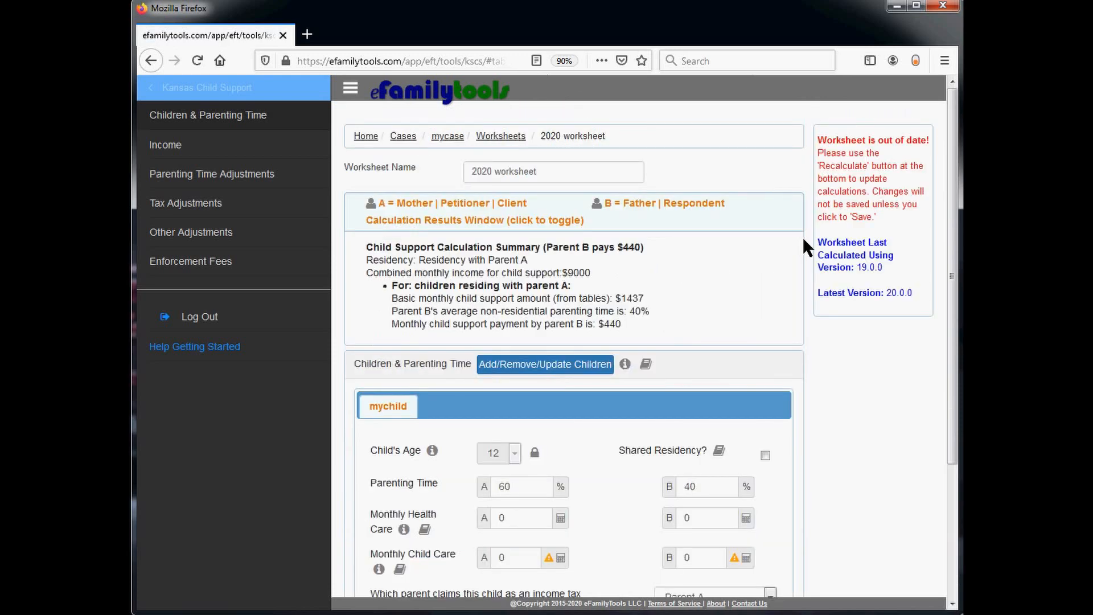
Step: Recalculate the 2020 worksheet, dropping Parent B's payment from $440 to $376, and save it
scroll("down", 3)
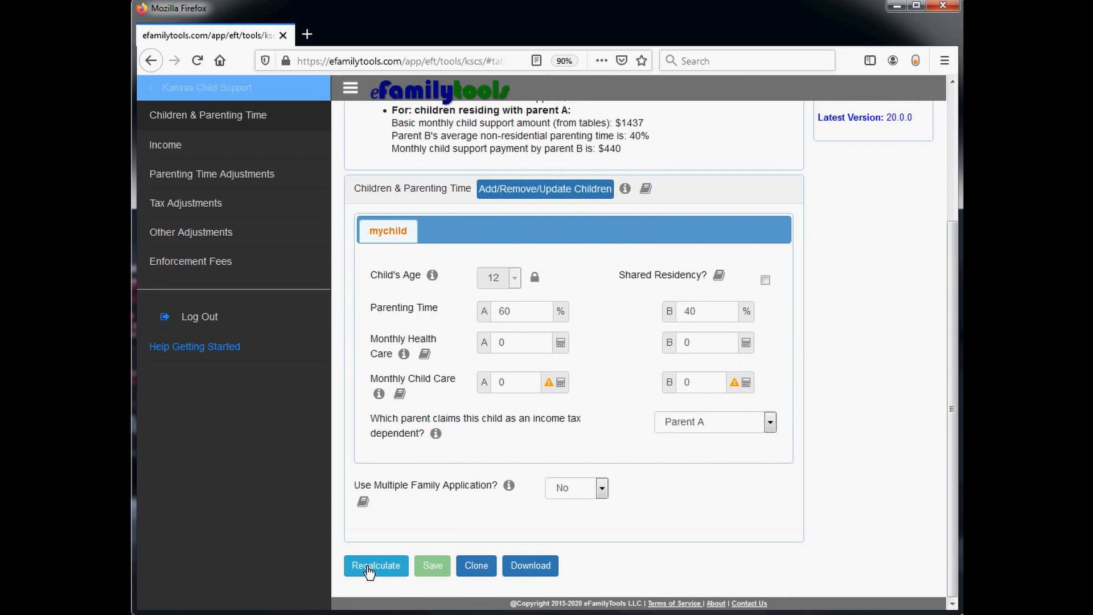
left_click(376, 565)
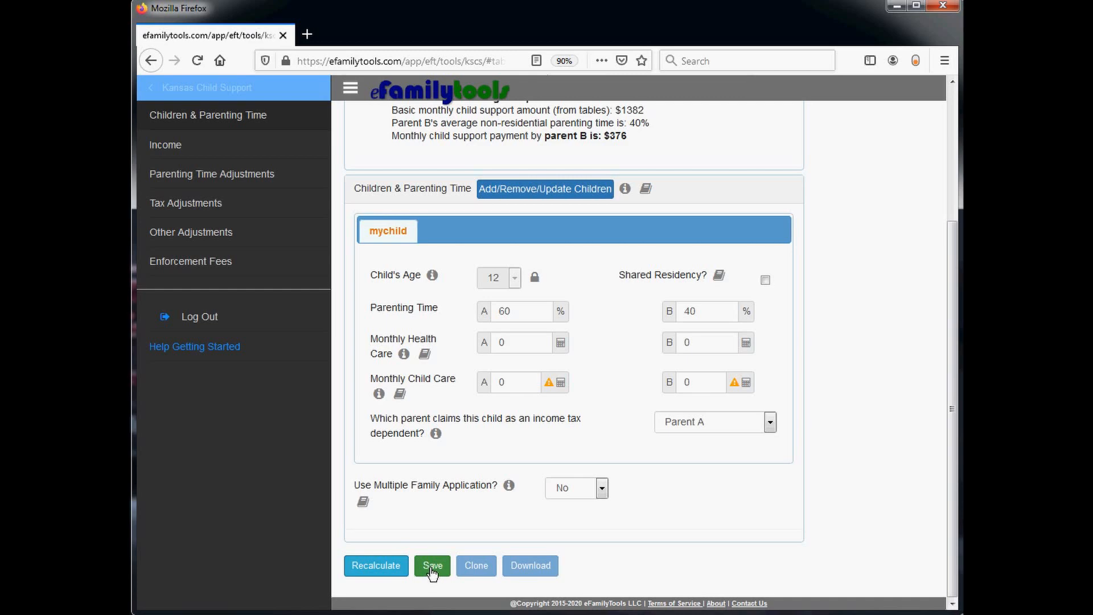
left_click(432, 566)
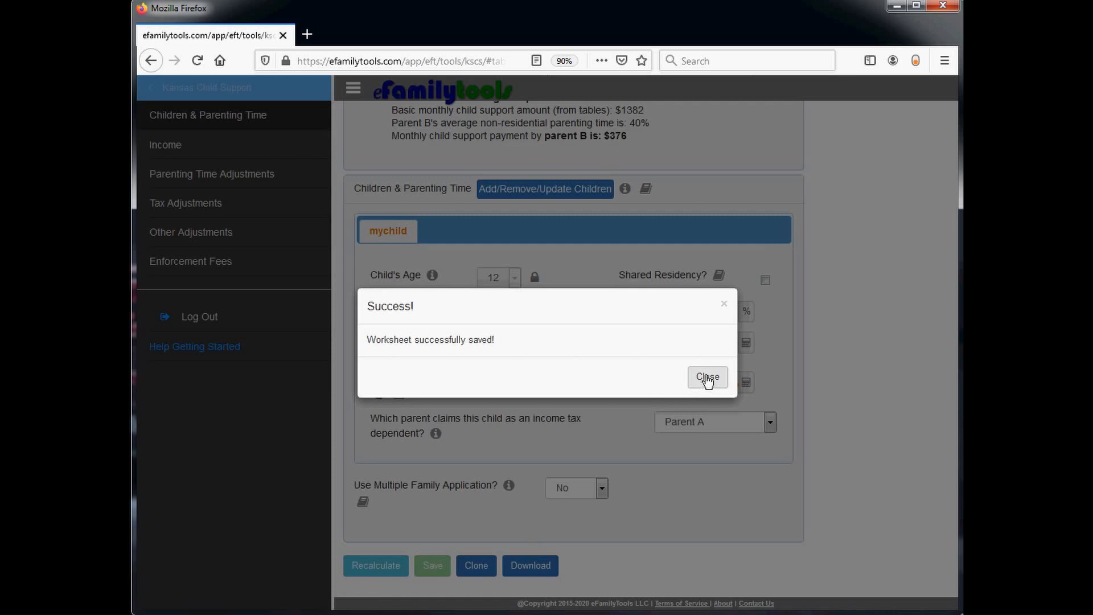
Step: Dismiss the Success dialog, leaving the worksheet calculated with version 20.0.0
left_click(706, 376)
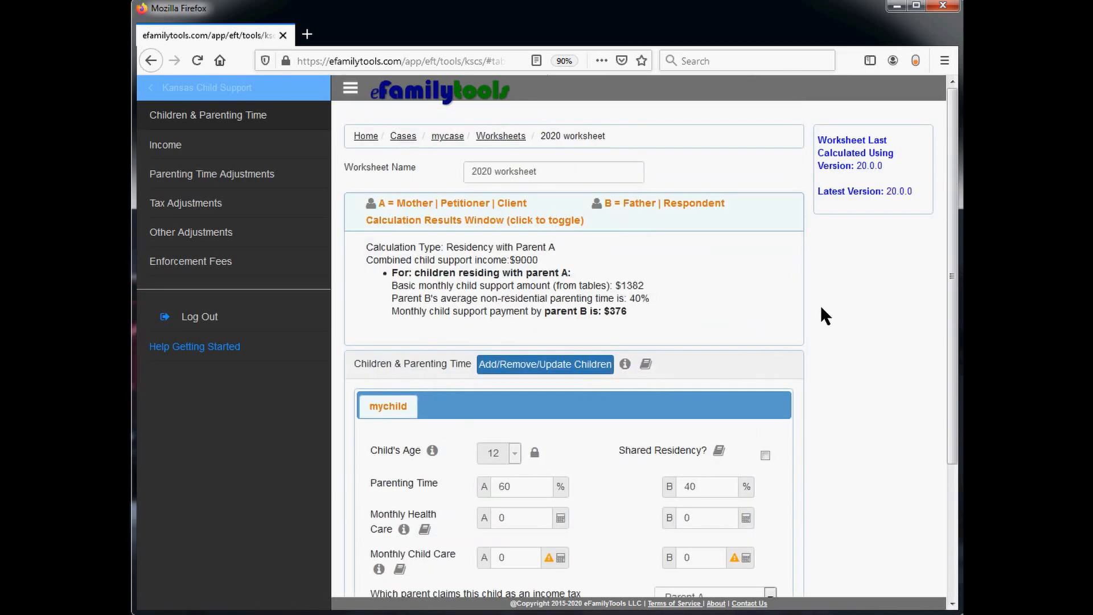
mouse_move(889, 175)
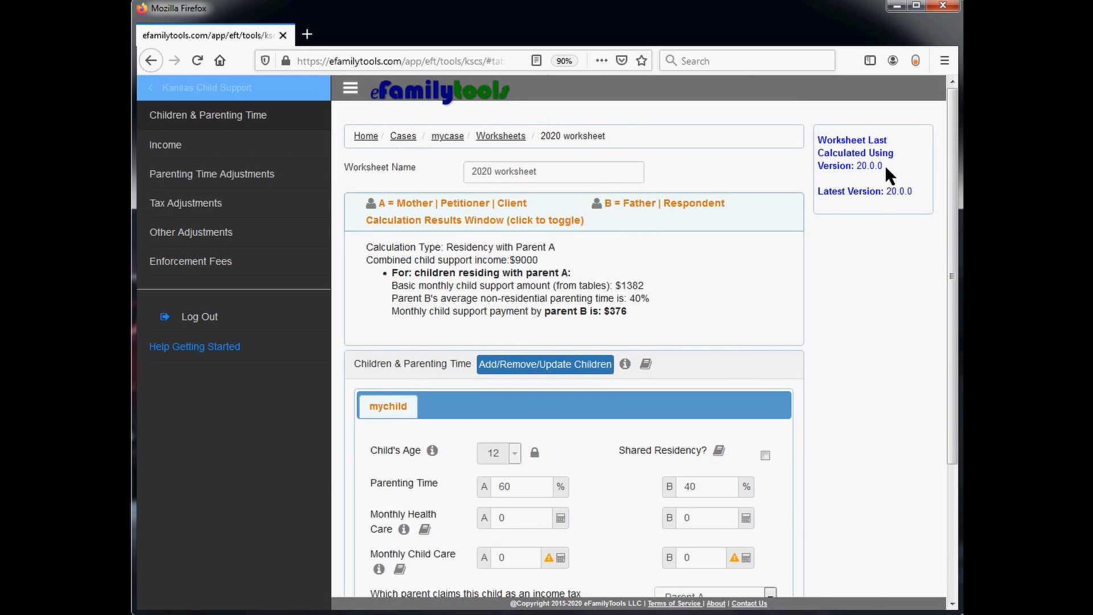
mouse_move(868, 180)
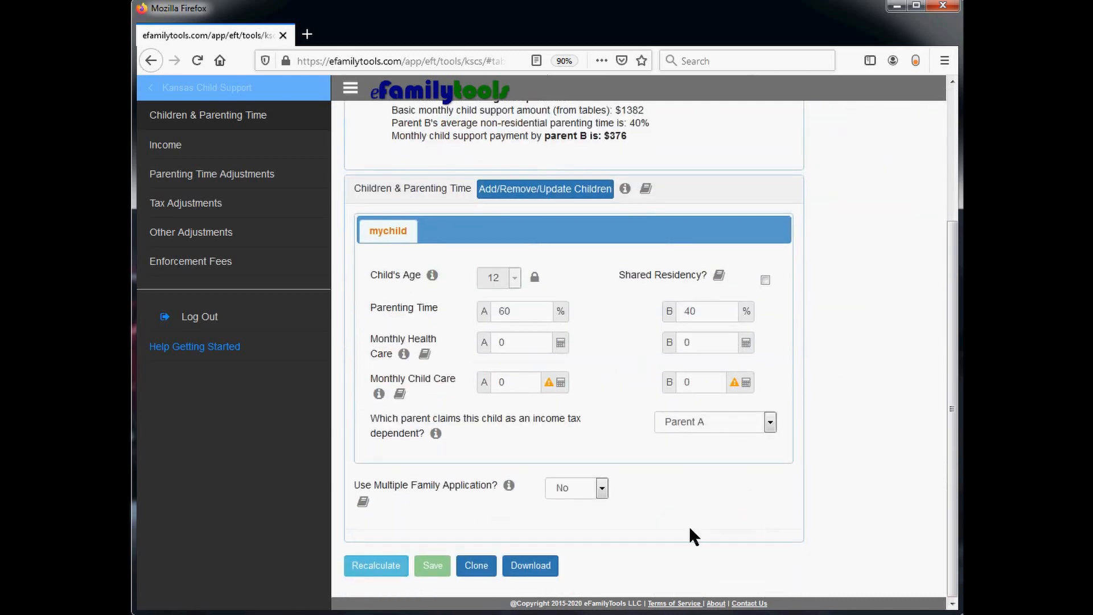
Step: Download the 2020 worksheet as a PDF Kansas Child Support Case Summary
left_click(529, 566)
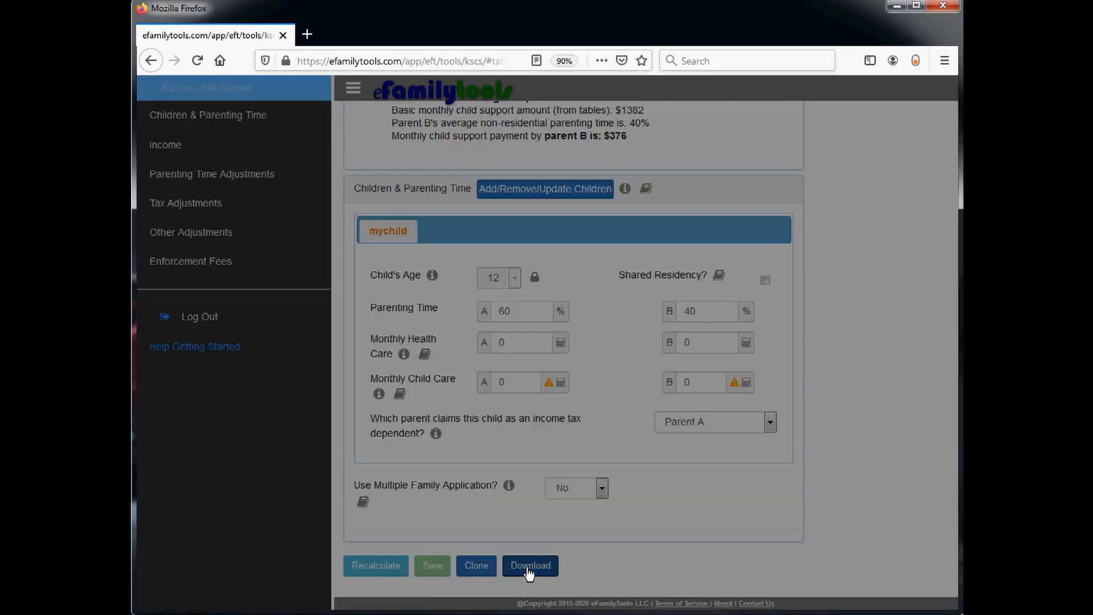
left_click(529, 566)
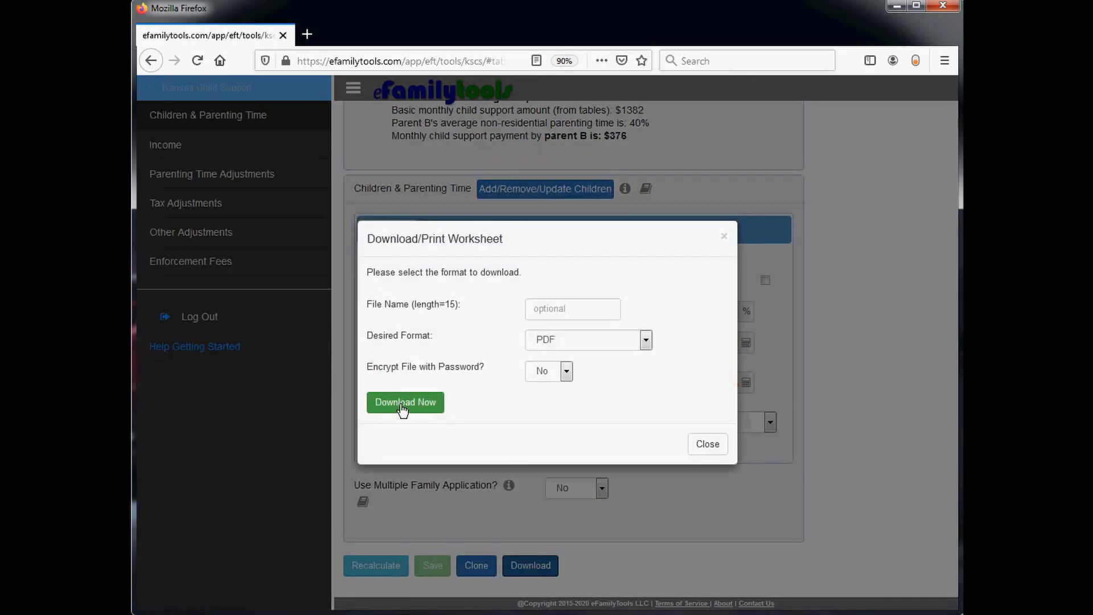
left_click(406, 402)
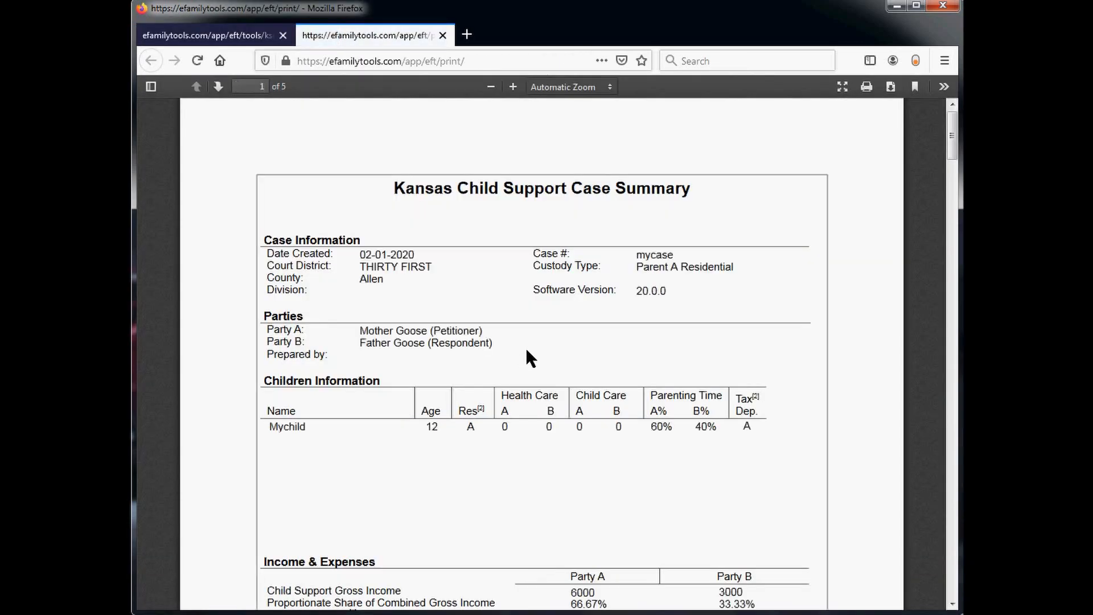
mouse_move(614, 349)
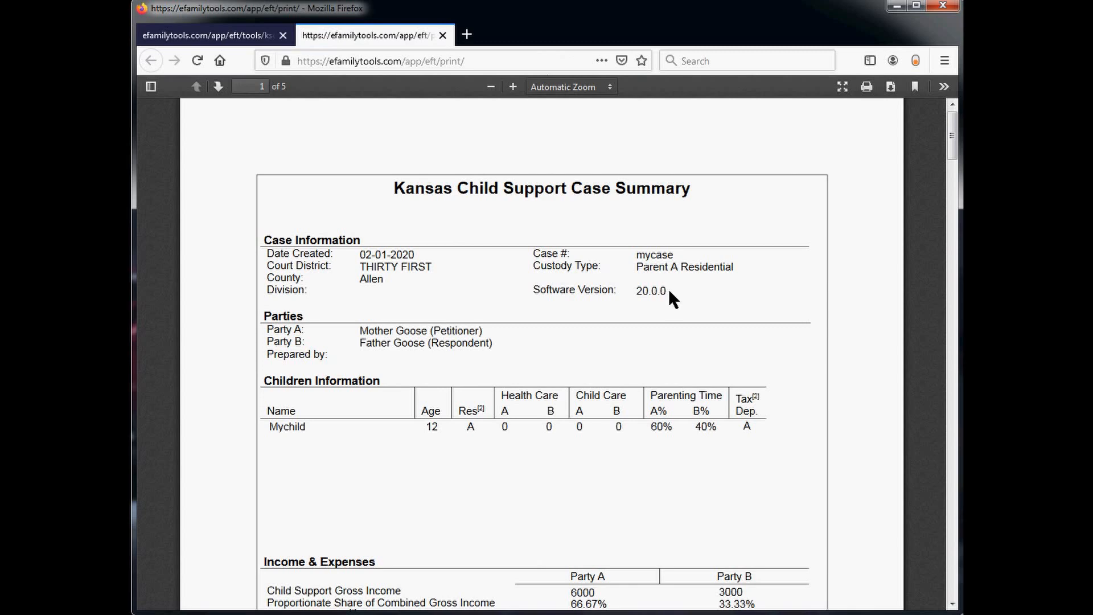
mouse_move(634, 309)
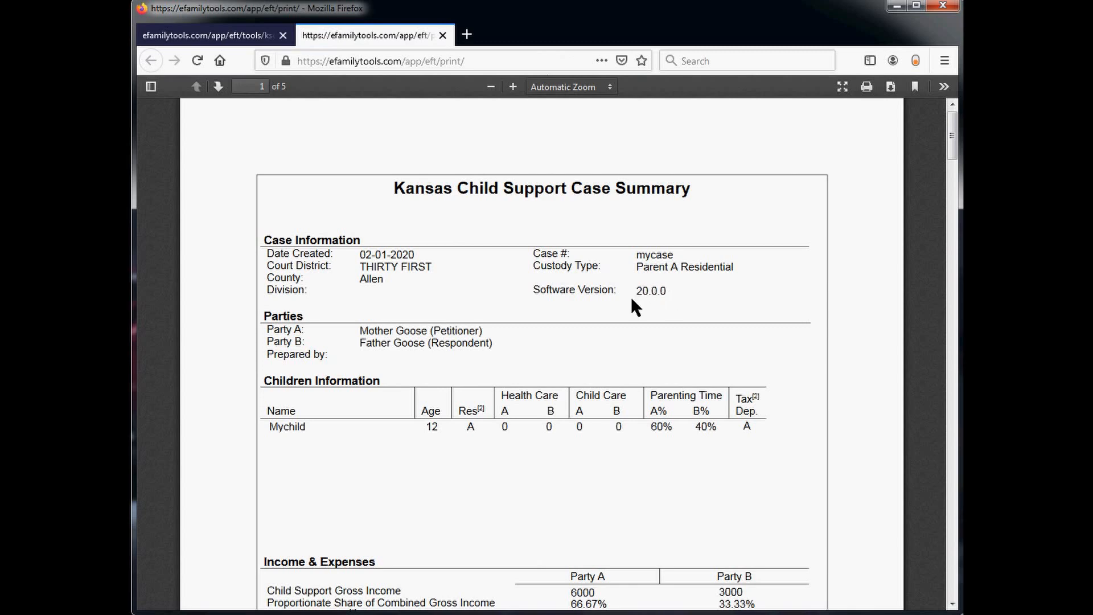
mouse_move(647, 305)
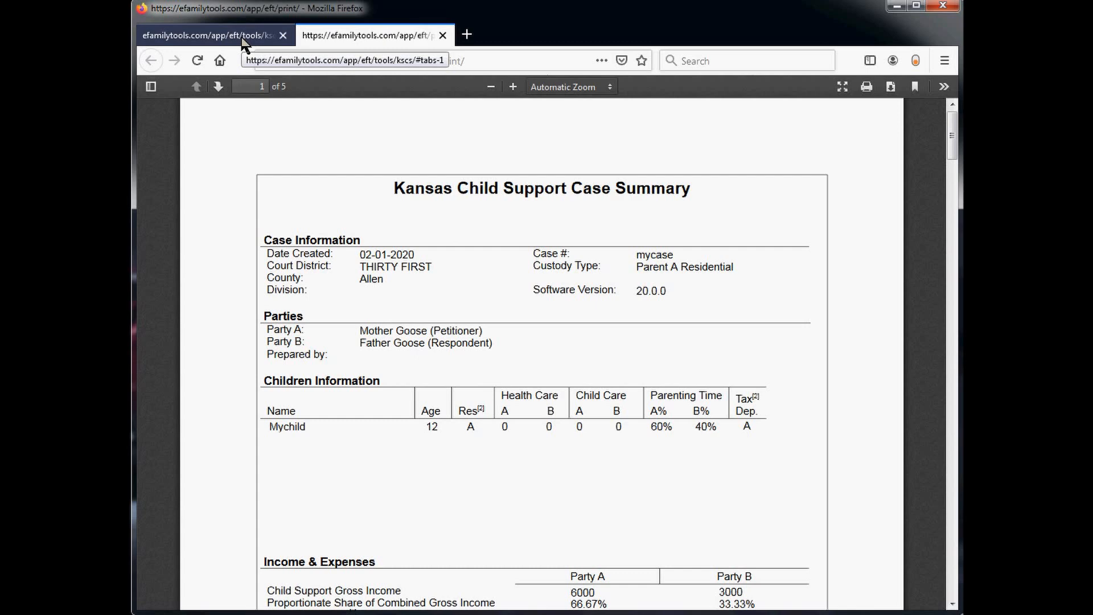
Step: Return to eFamilyTools, open the 2019 my_cs_worksheet and bring up its download options
left_click(207, 35)
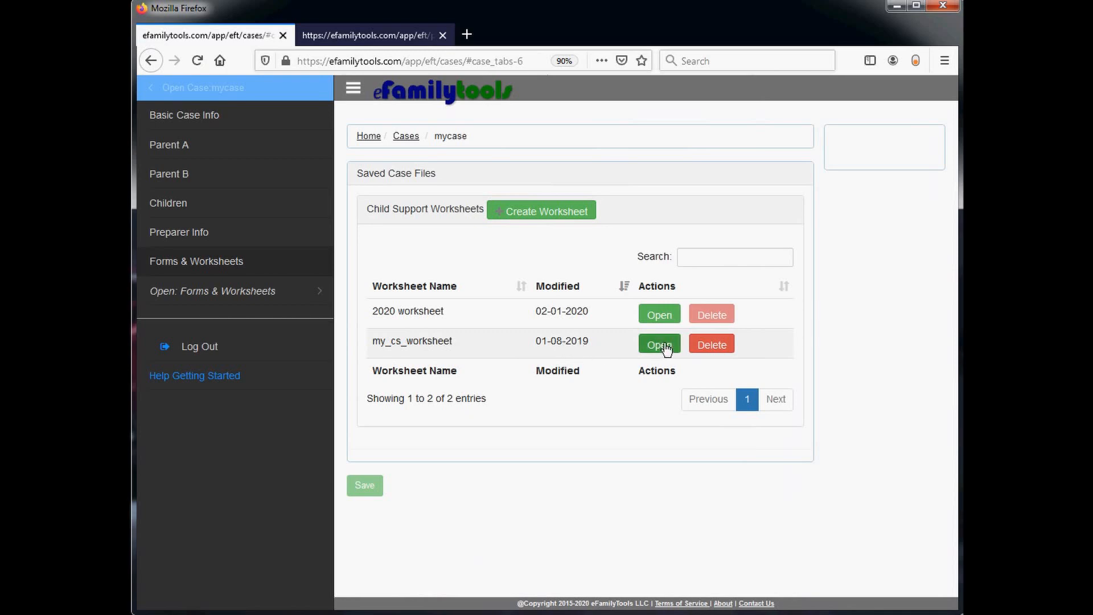
left_click(657, 344)
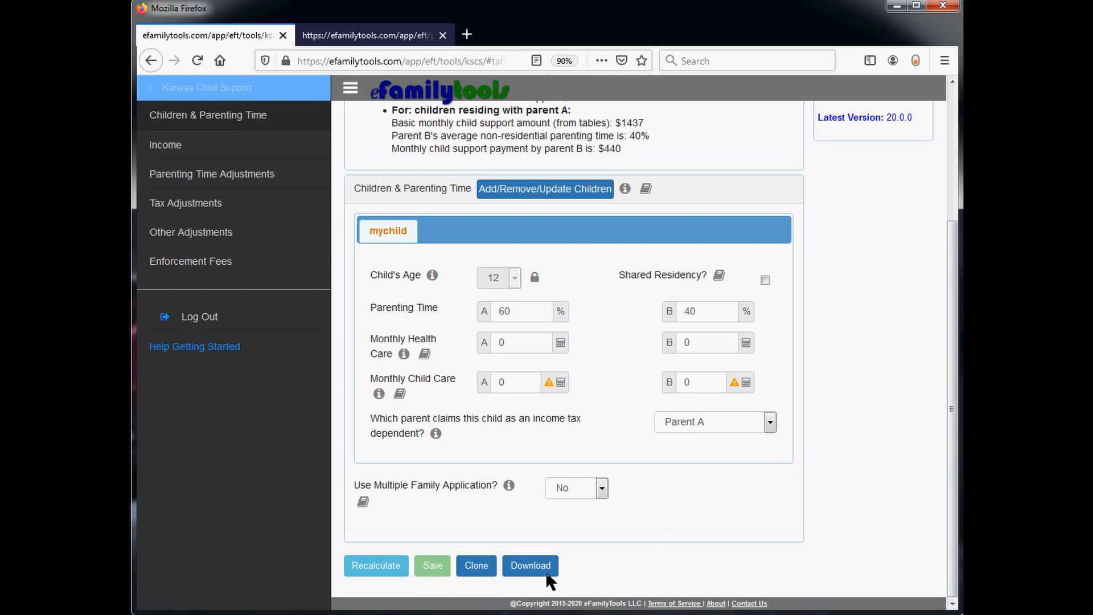
left_click(530, 566)
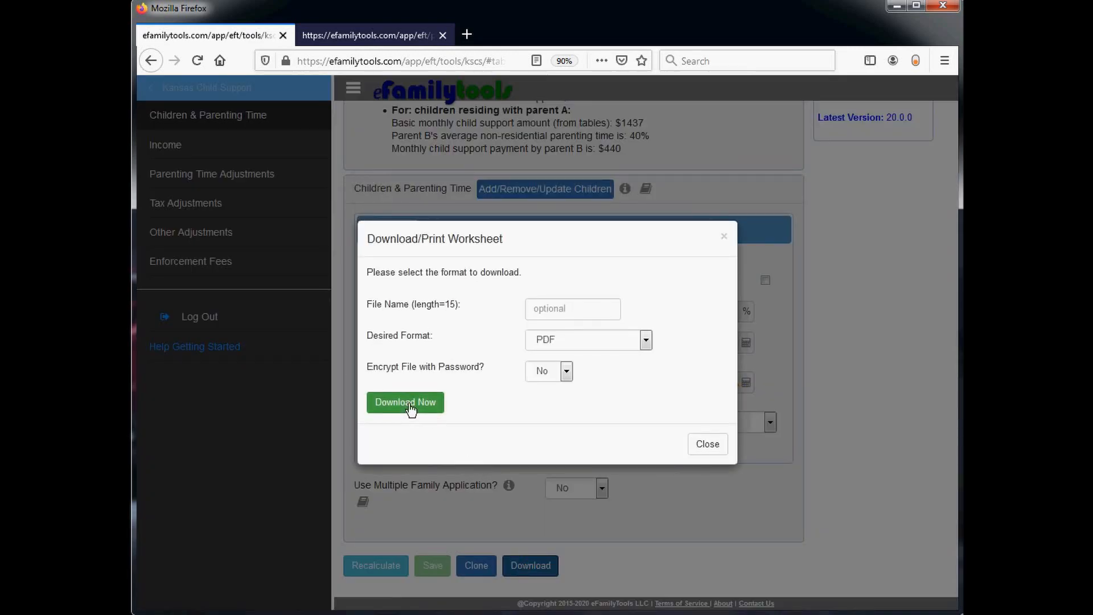
Step: Download the 2019 case summary PDF and scroll to its Child Support Obligations showing $440 under version 19.0.0
left_click(405, 402)
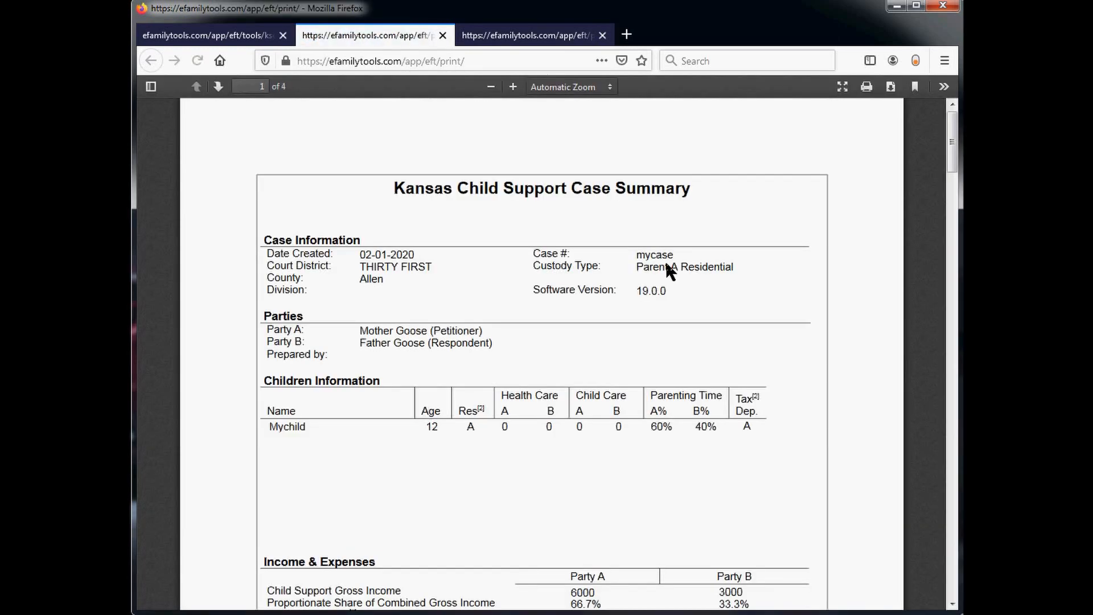
mouse_move(645, 299)
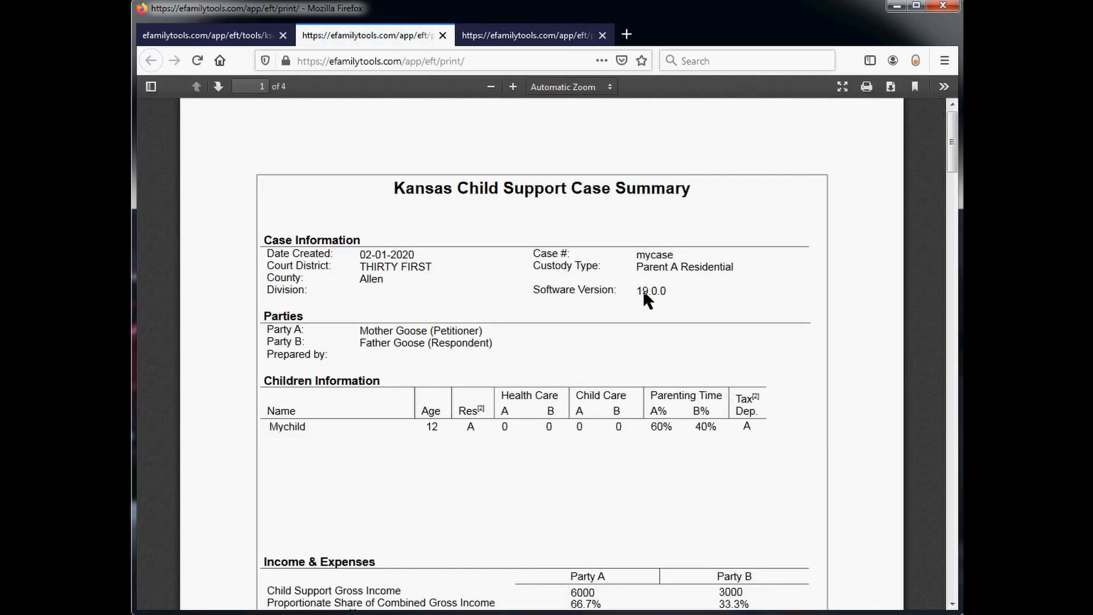
mouse_move(595, 290)
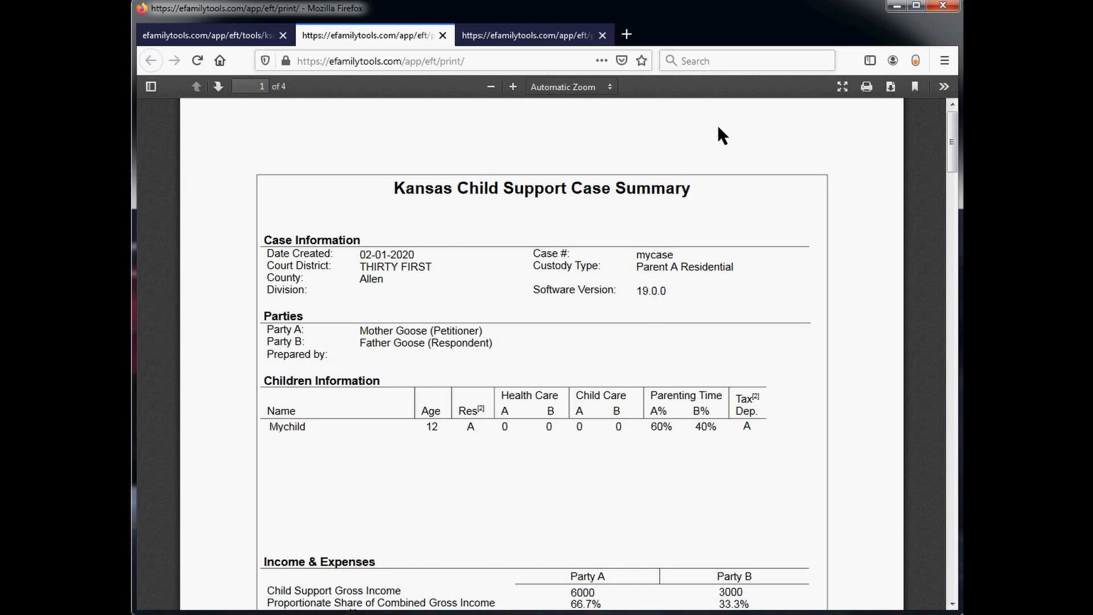
mouse_move(823, 258)
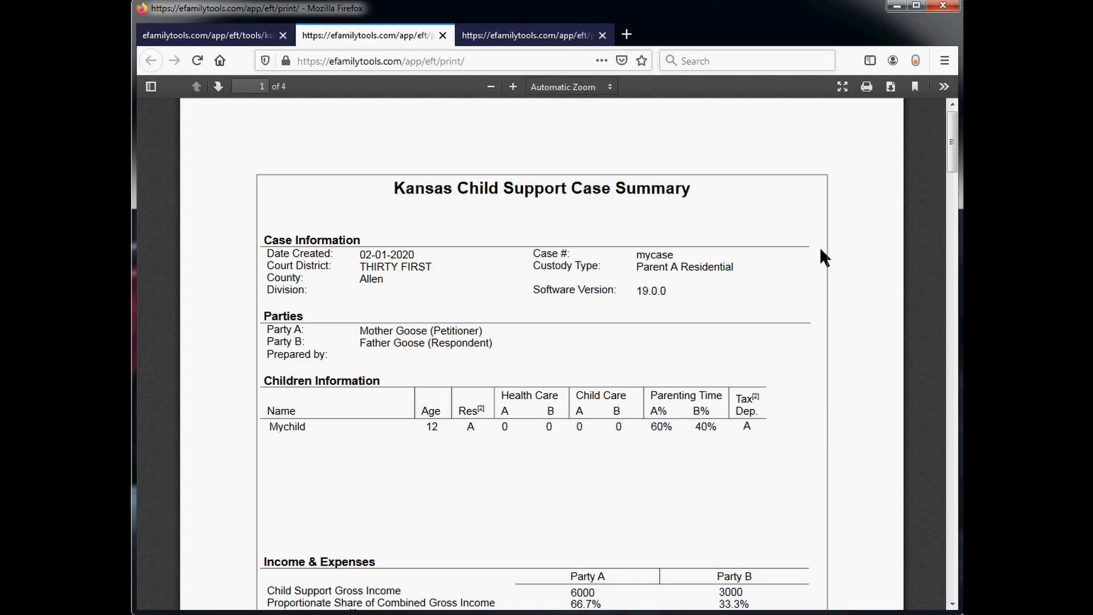
scroll("down", 3)
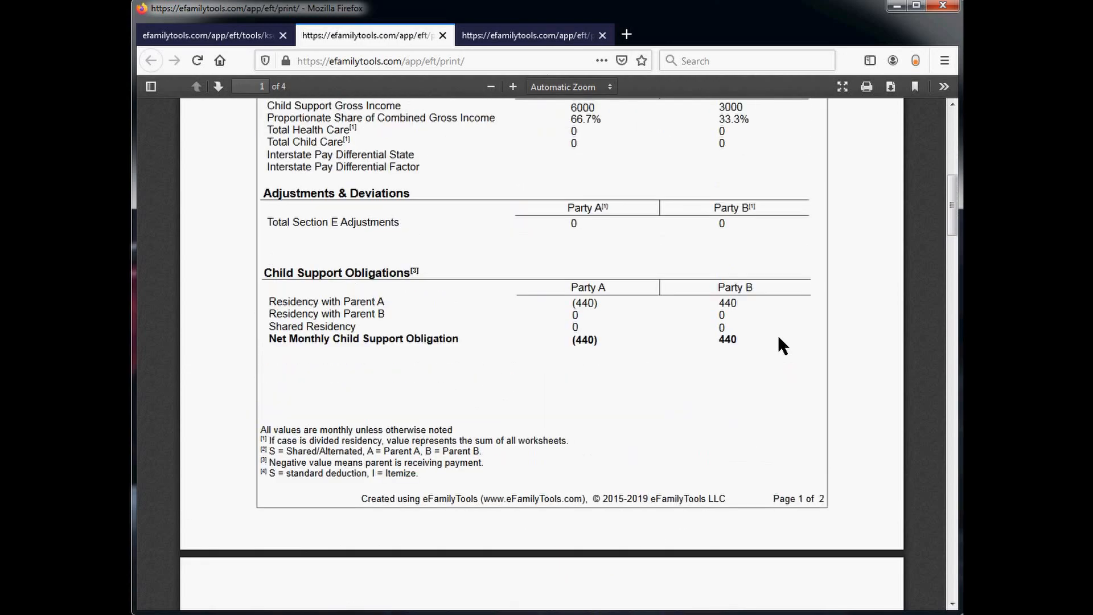
scroll("down", 3)
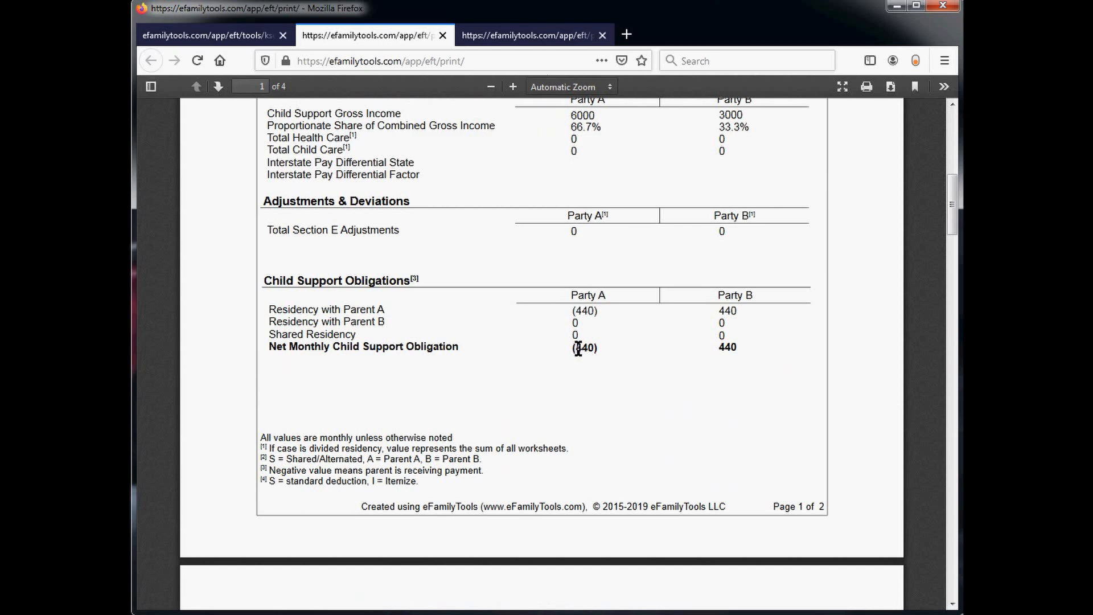
mouse_move(594, 349)
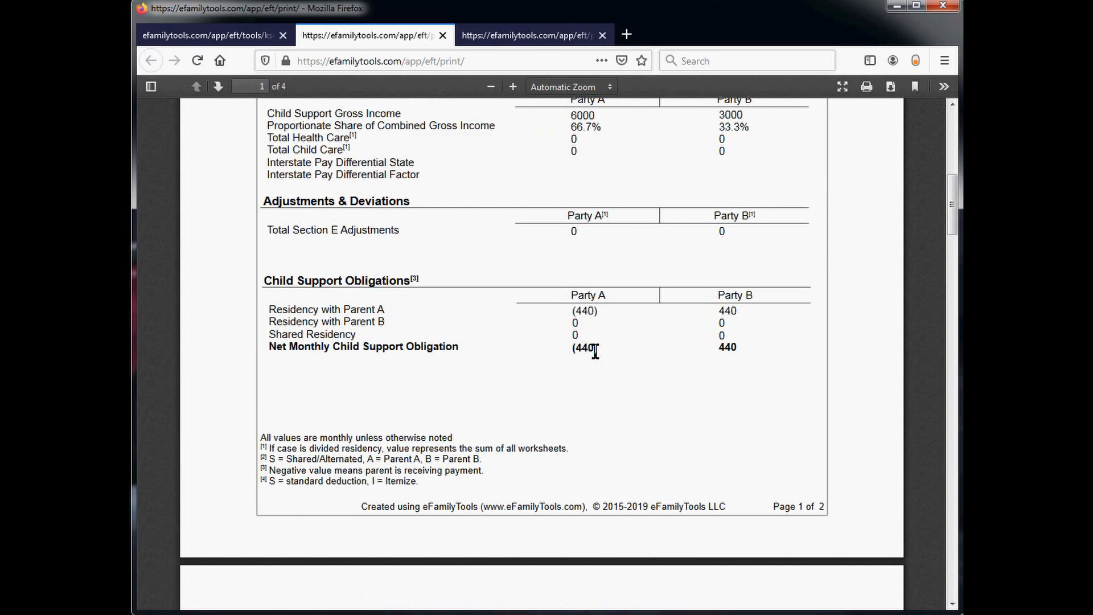
mouse_move(598, 291)
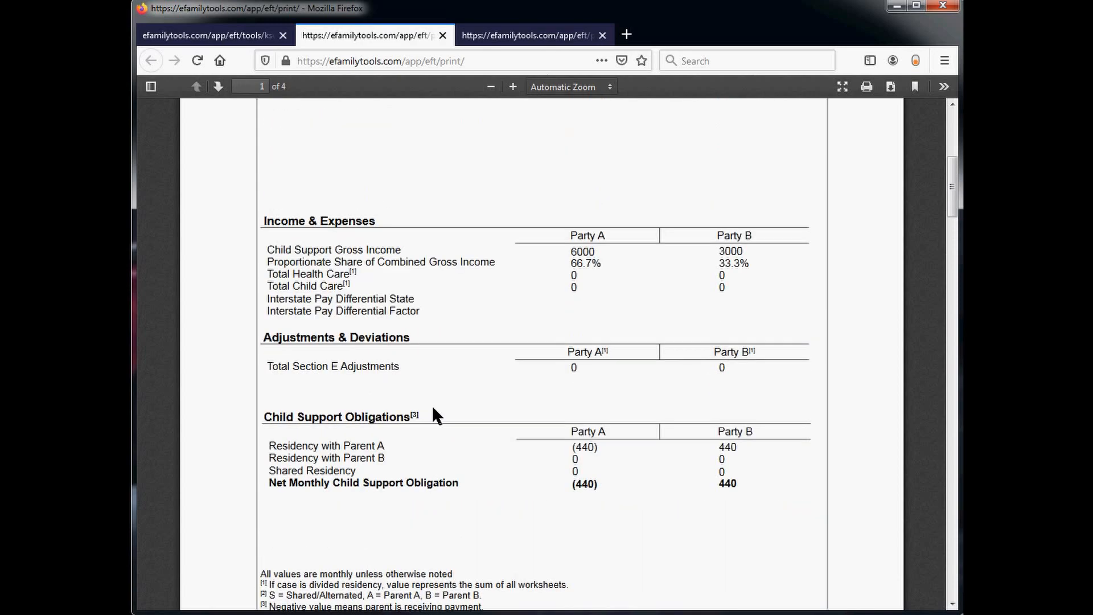
scroll("down", 3)
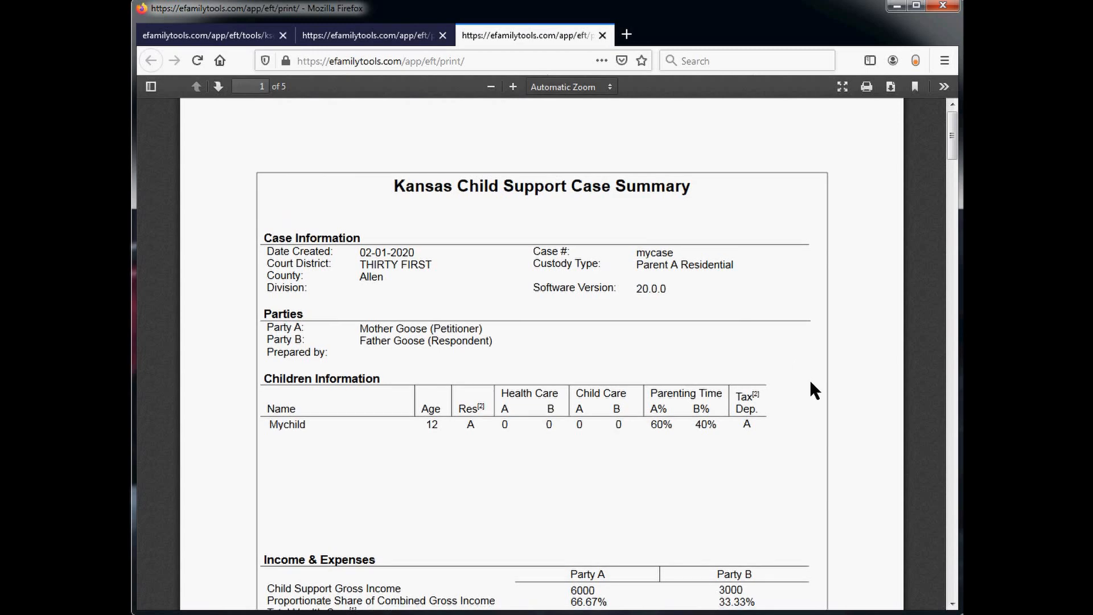
Step: Switch to the 2020 PDF, review Father's $376 obligation, and highlight Program Version 20.0.0 on page 5
scroll("down", 3)
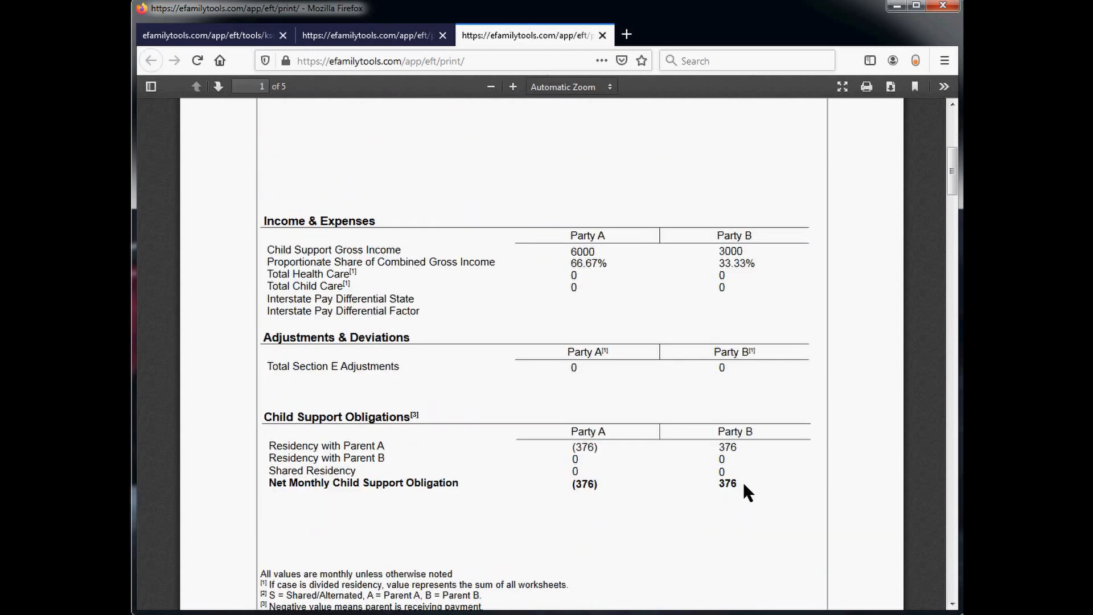
mouse_move(589, 489)
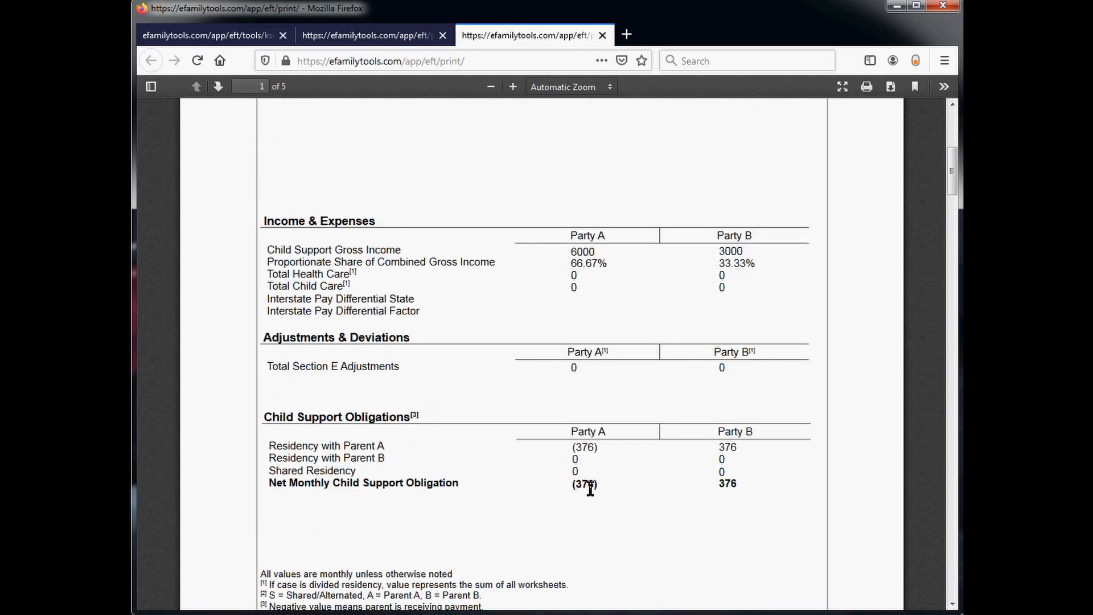
left_click(217, 85)
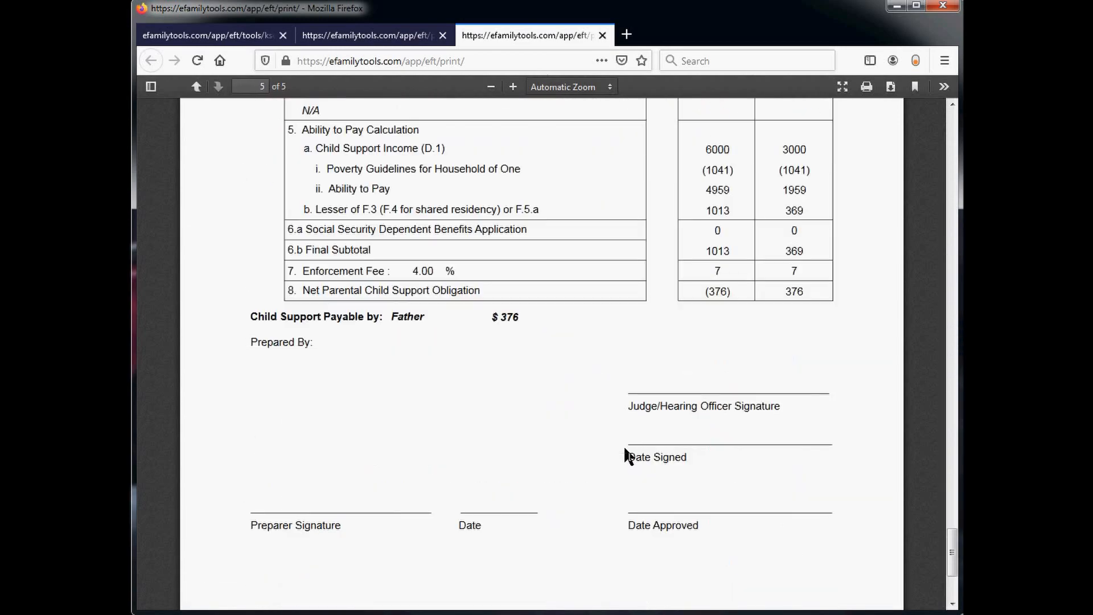
scroll("down", 3)
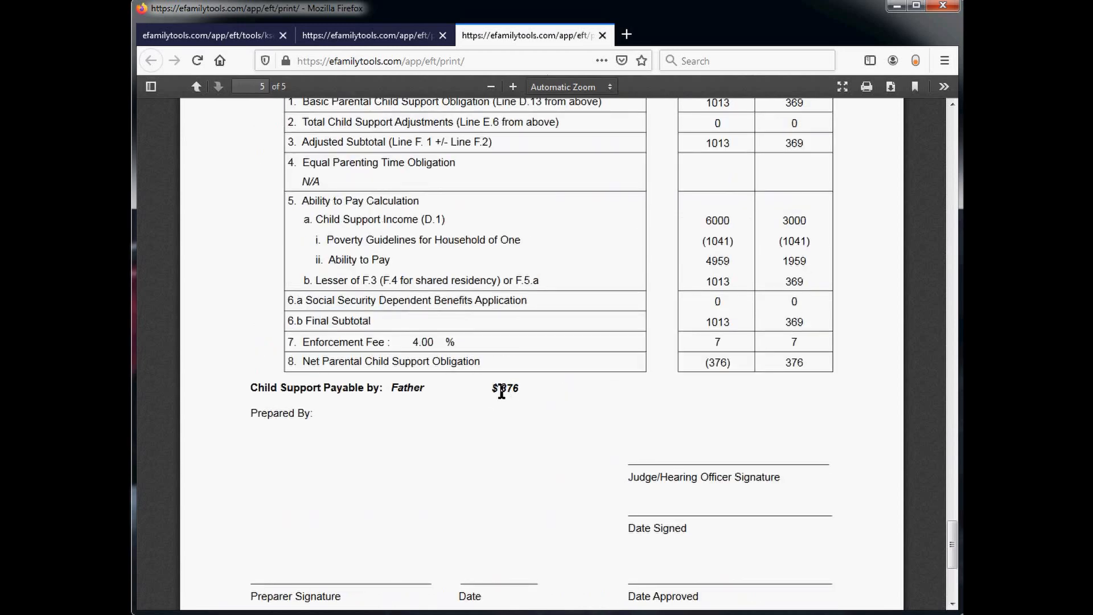
mouse_move(517, 412)
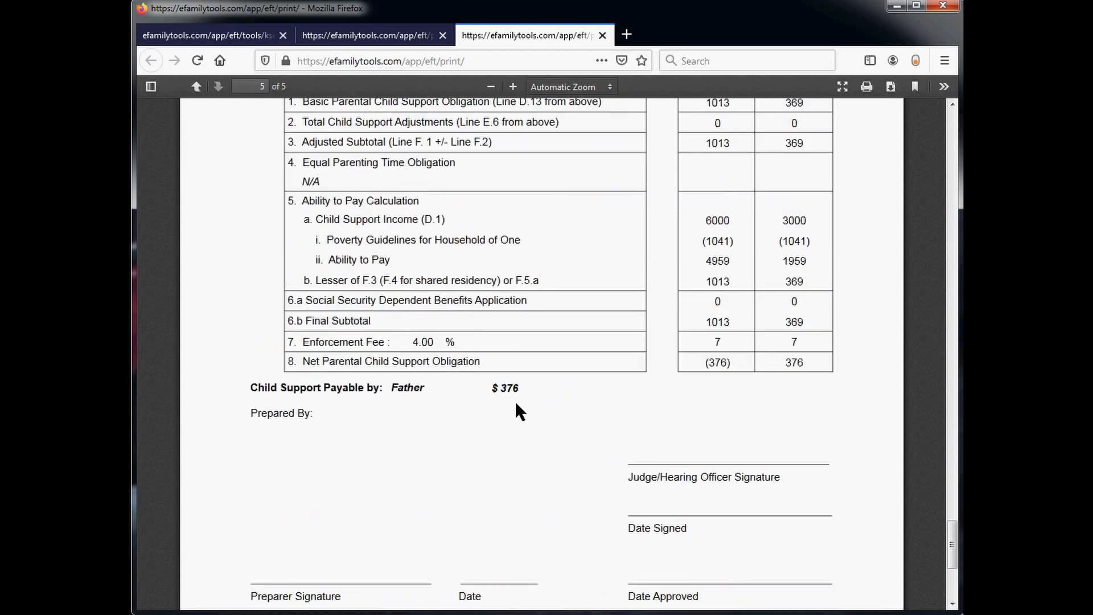
mouse_move(615, 401)
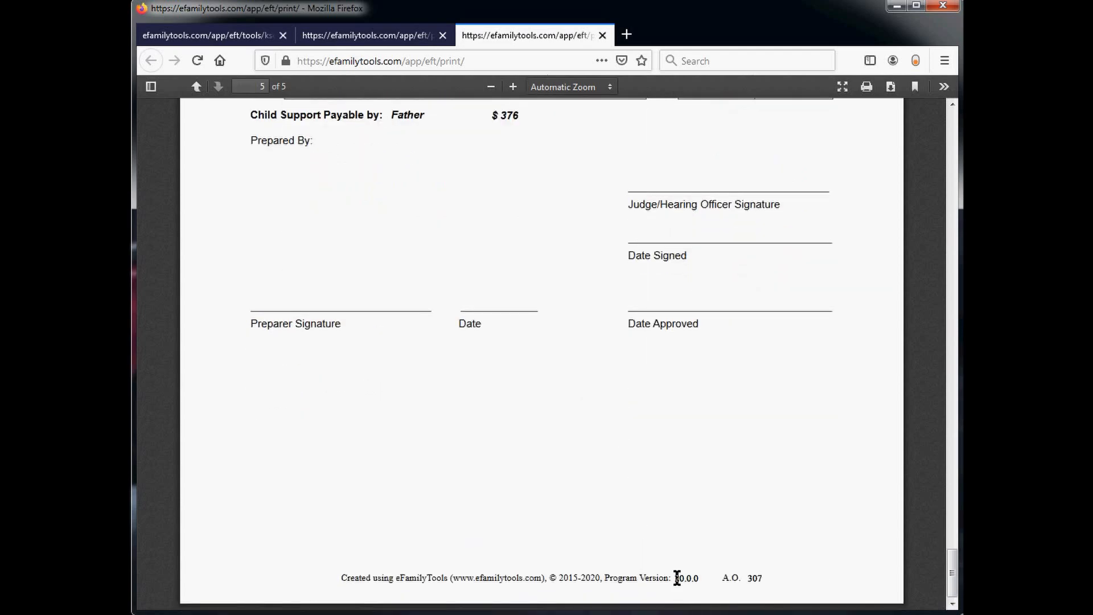
left_click_drag(675, 578, 719, 578)
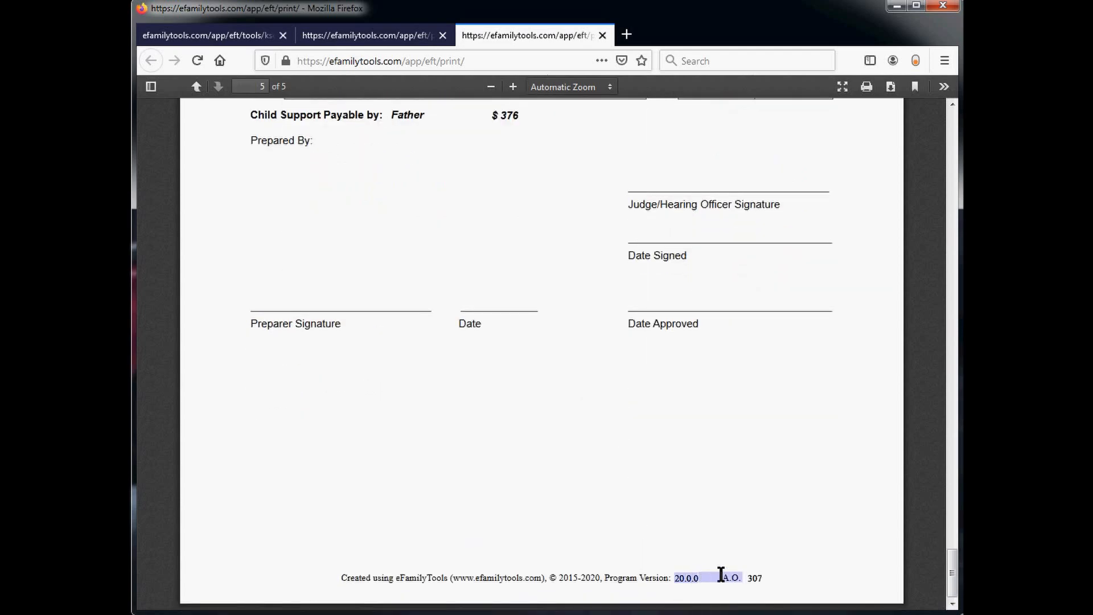